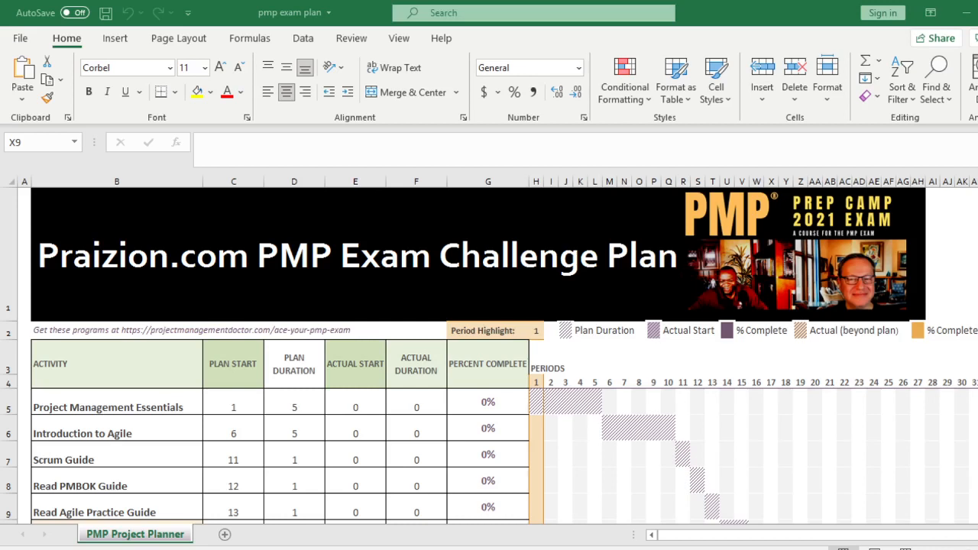
mouse_move(239, 461)
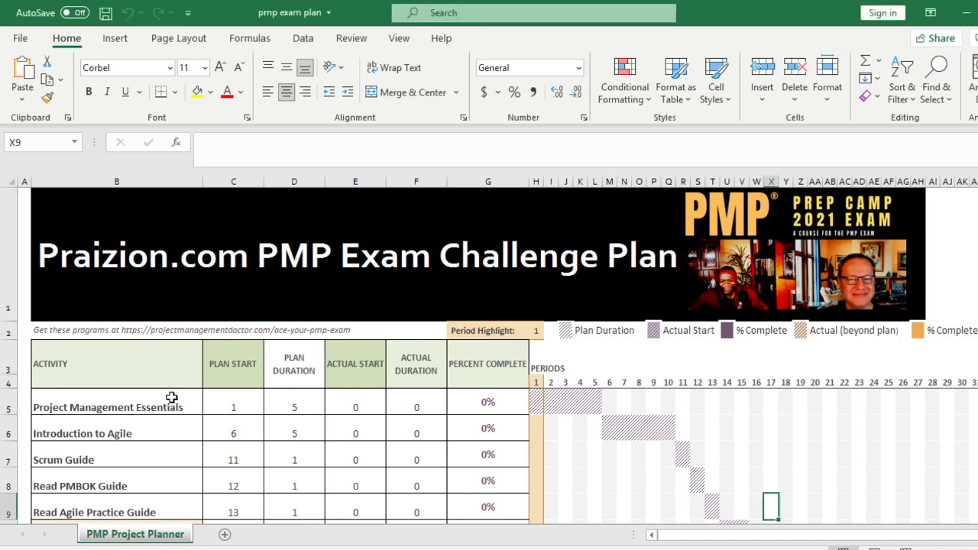
Fill the Project Management Essentials activity cell (B5) with bright yellow.
click(116, 406)
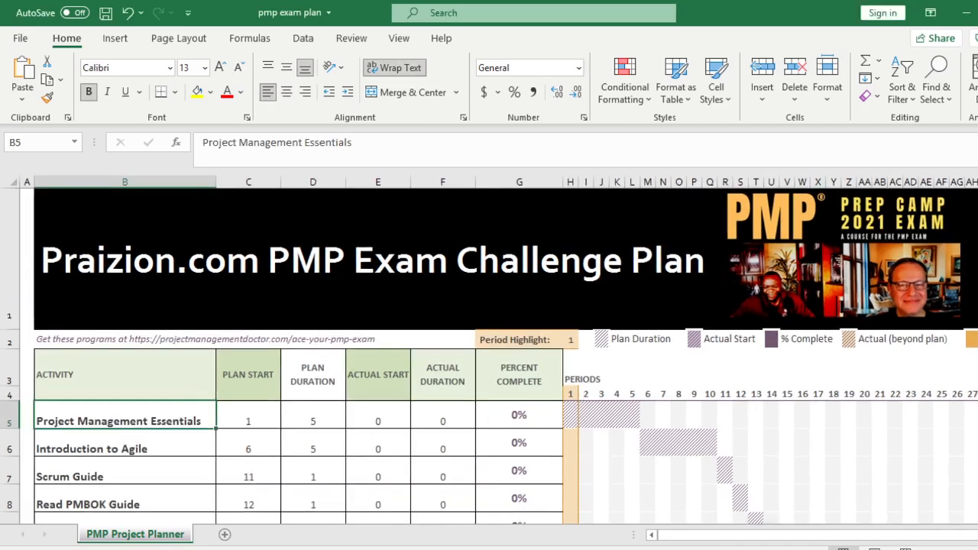
scroll(down, 3)
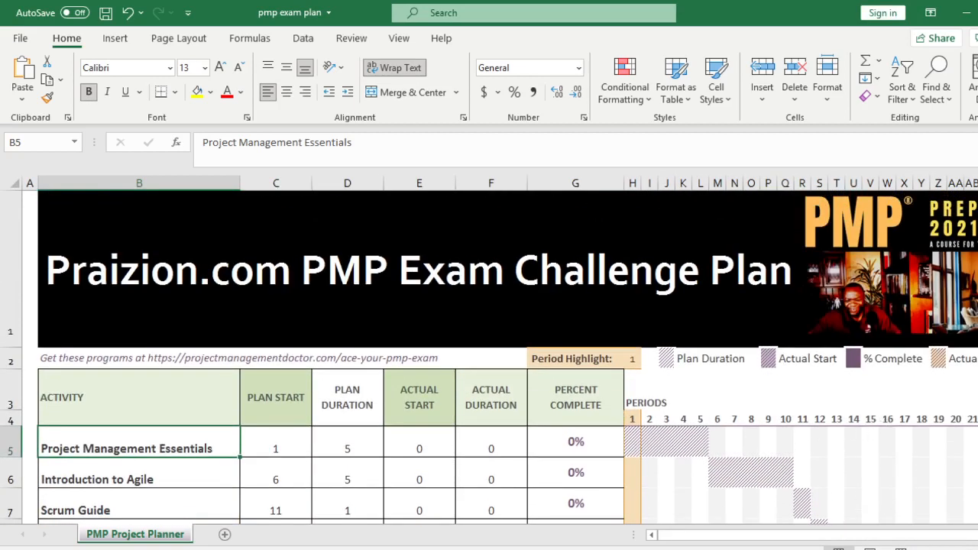
scroll(down, 3)
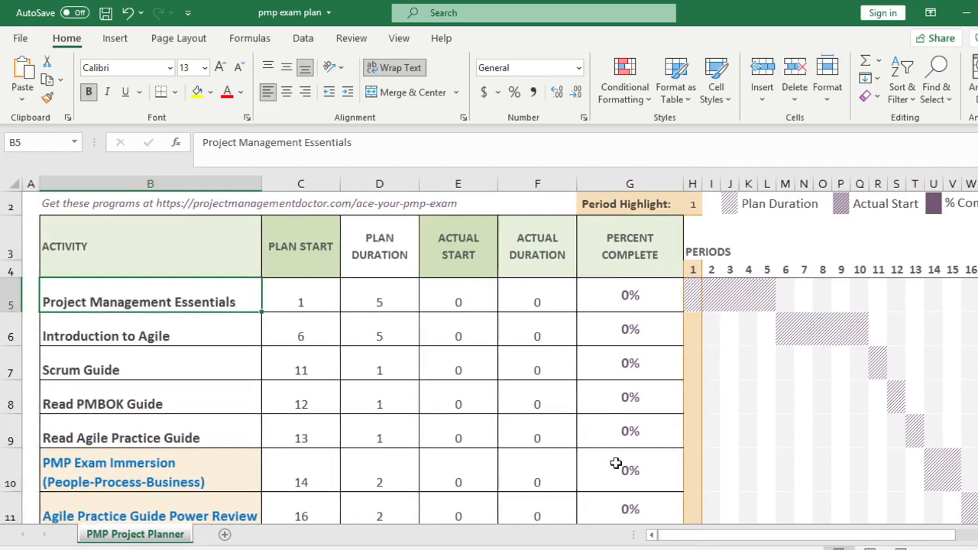
mouse_move(559, 431)
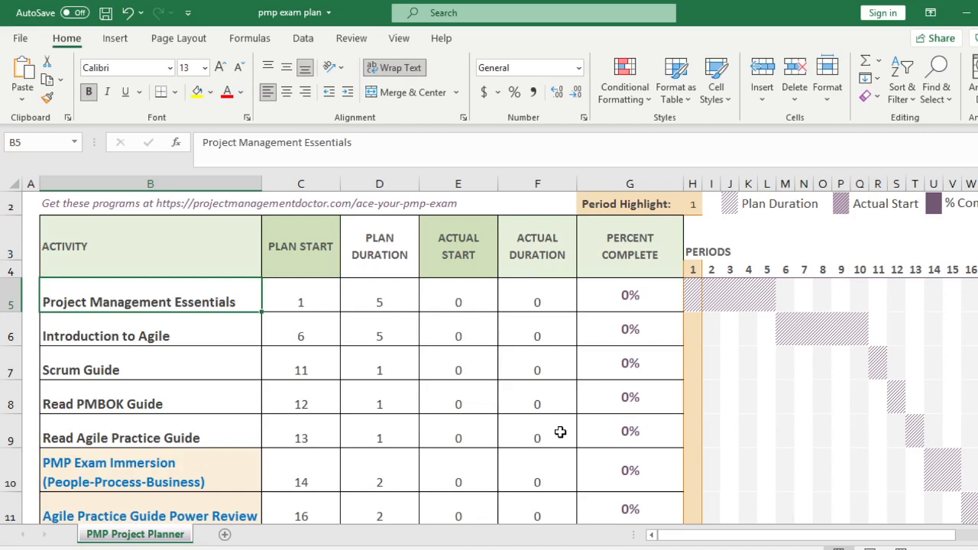
mouse_move(208, 301)
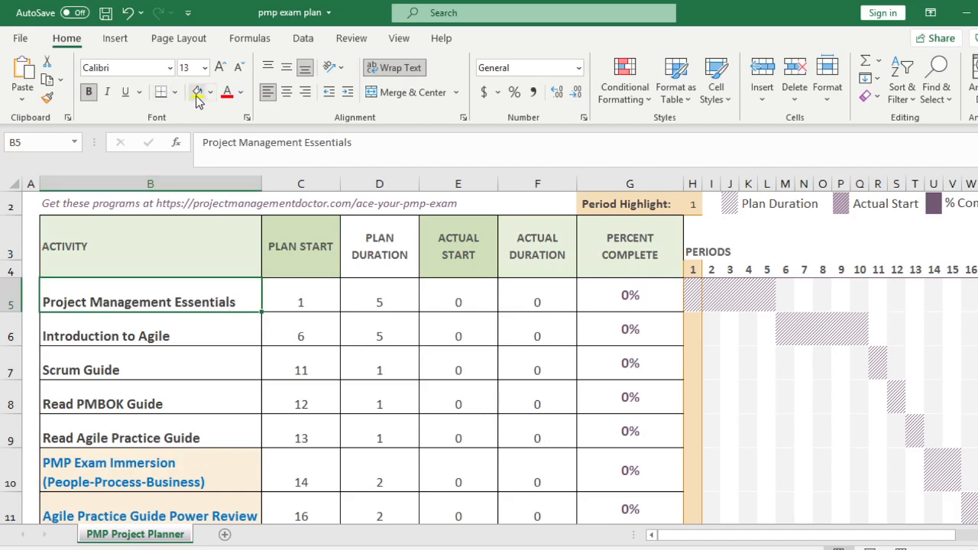
click(196, 91)
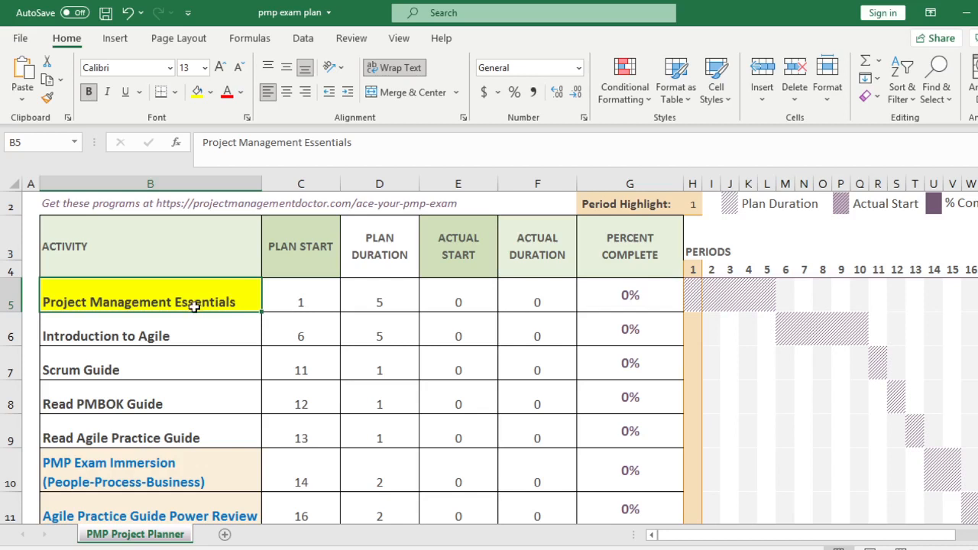
mouse_move(202, 296)
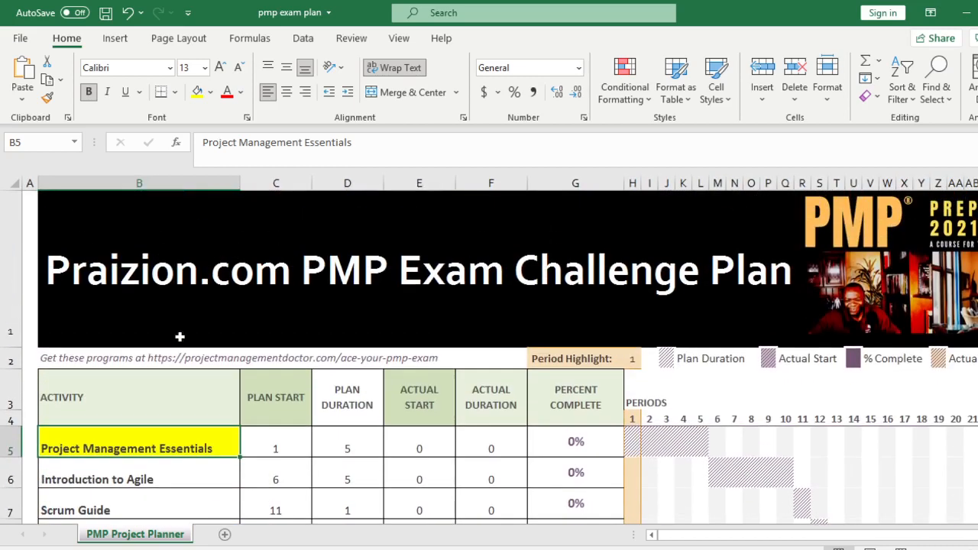
mouse_move(183, 365)
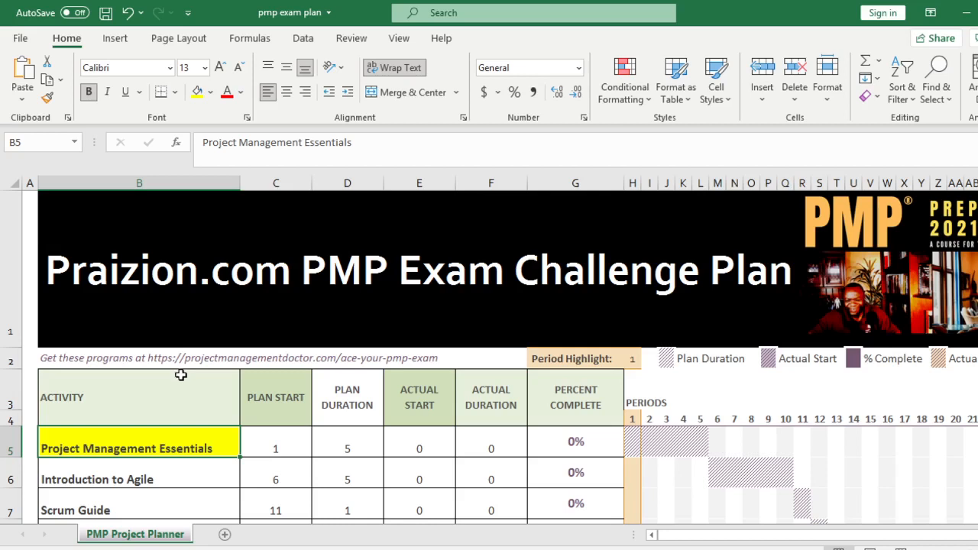
mouse_move(168, 379)
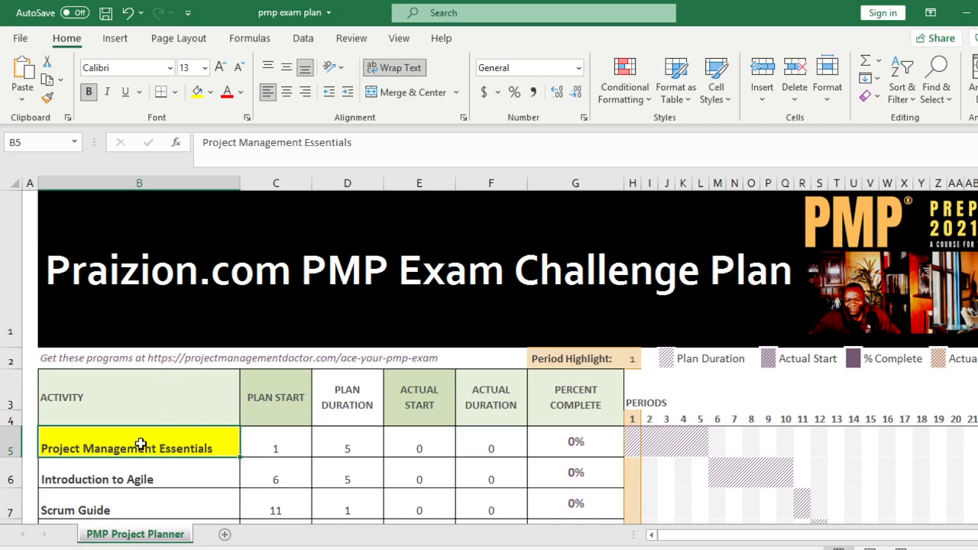
scroll(down, 3)
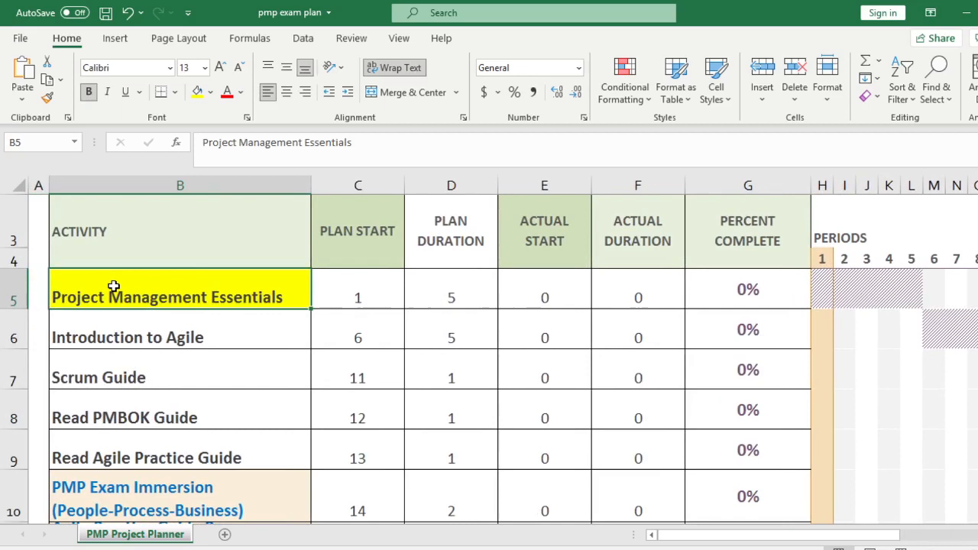
Give the Introduction to Agile cell (B6) a light orange fill.
click(128, 338)
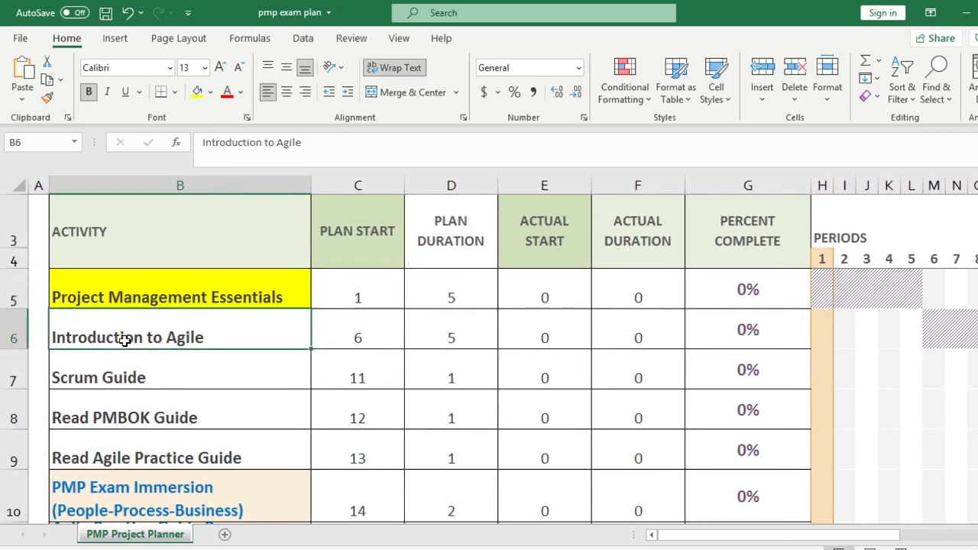
mouse_move(139, 296)
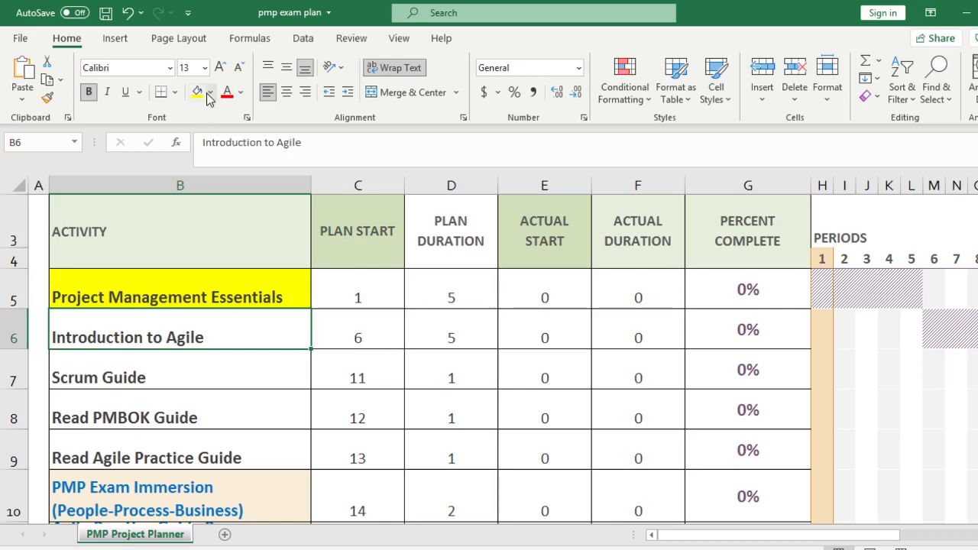
click(211, 92)
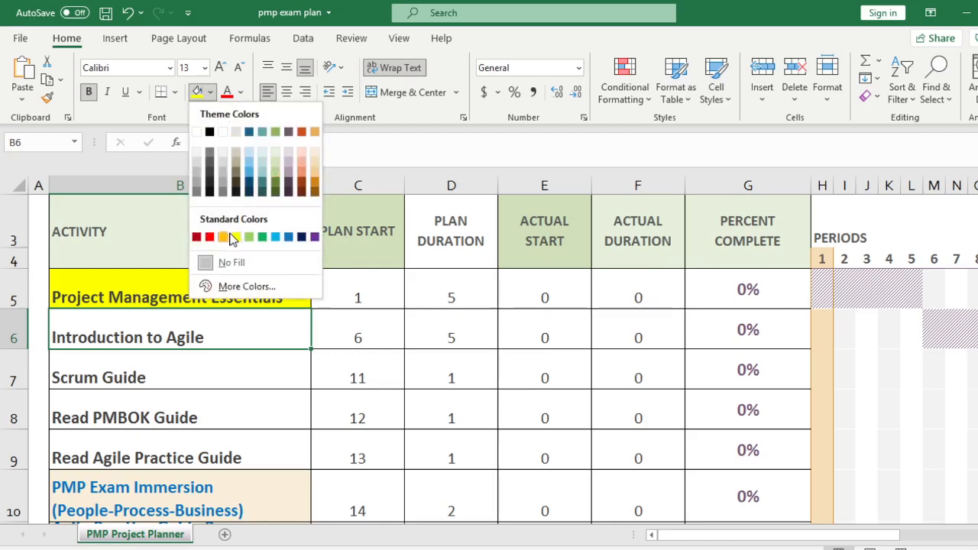
click(224, 237)
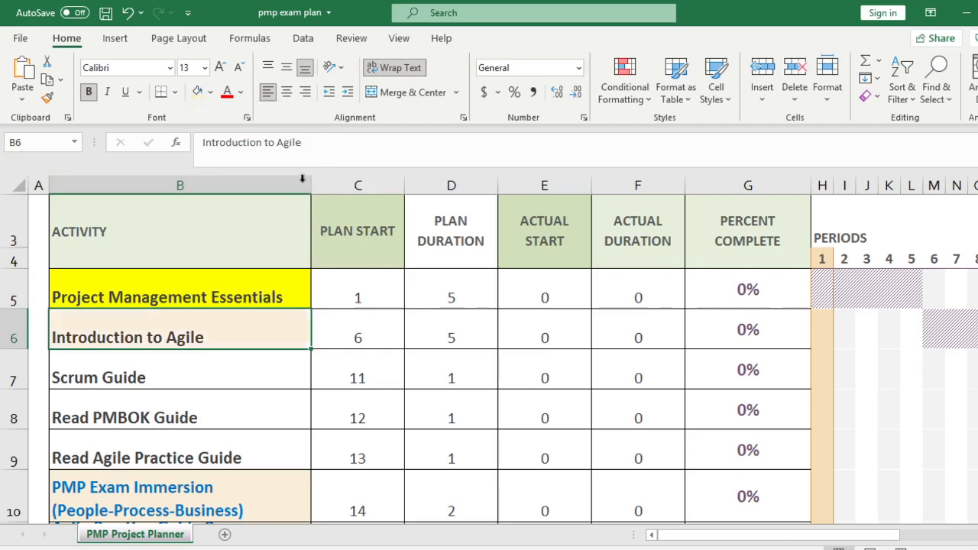
mouse_move(250, 278)
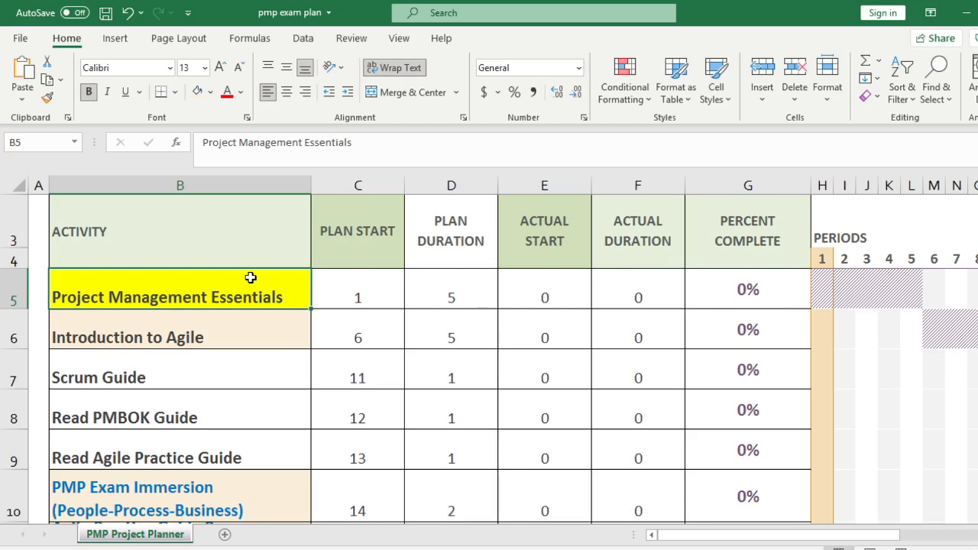
Give the Scrum Guide cell (B7) a light purple theme fill.
click(180, 378)
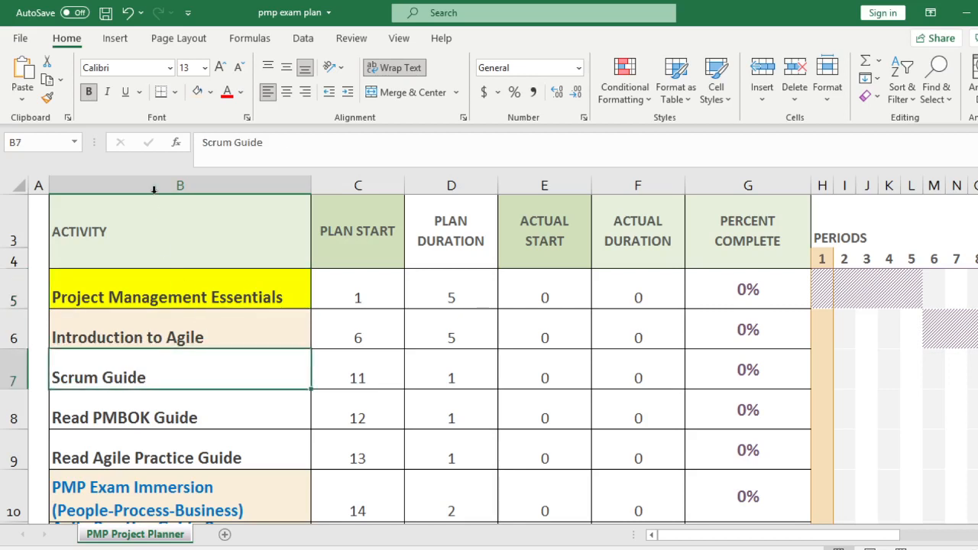
click(195, 92)
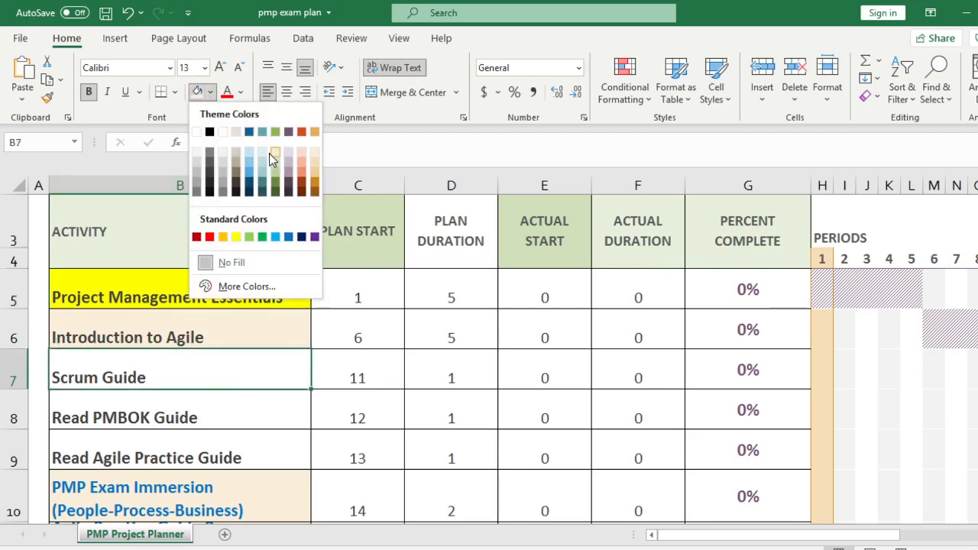
click(276, 153)
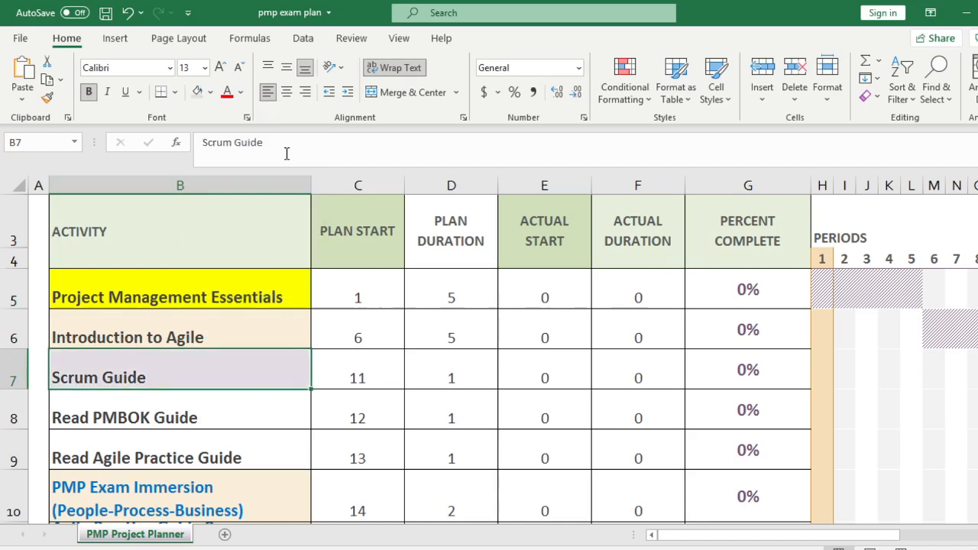
mouse_move(288, 153)
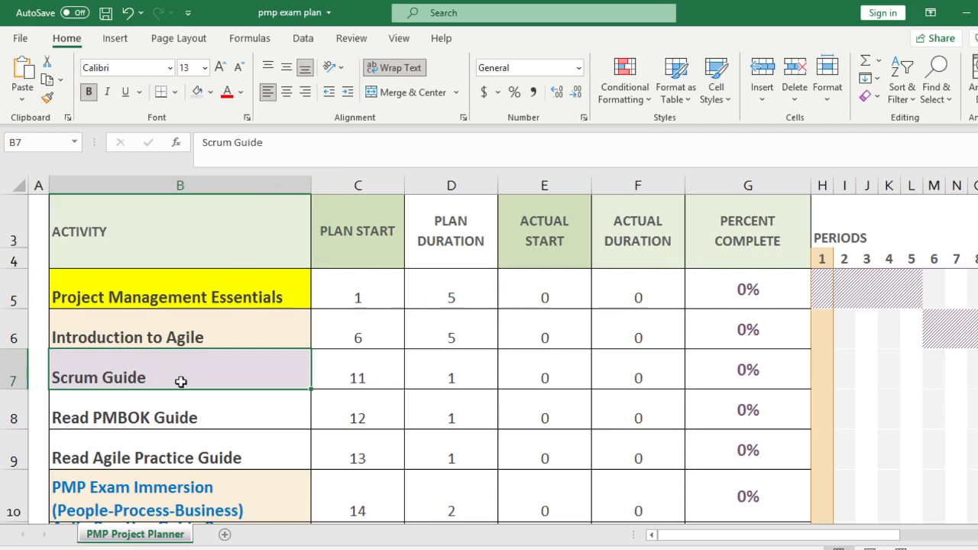
click(181, 418)
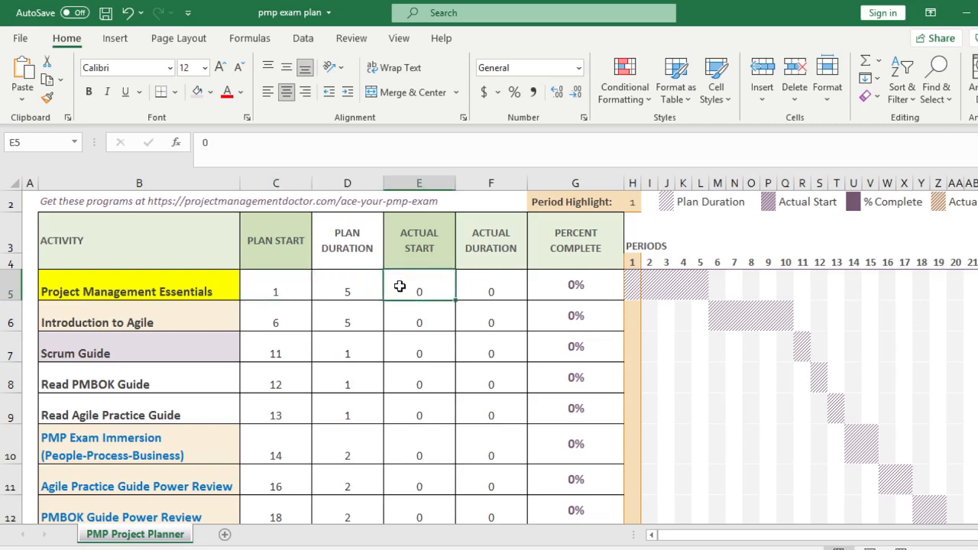
double_click(419, 291)
text(1)
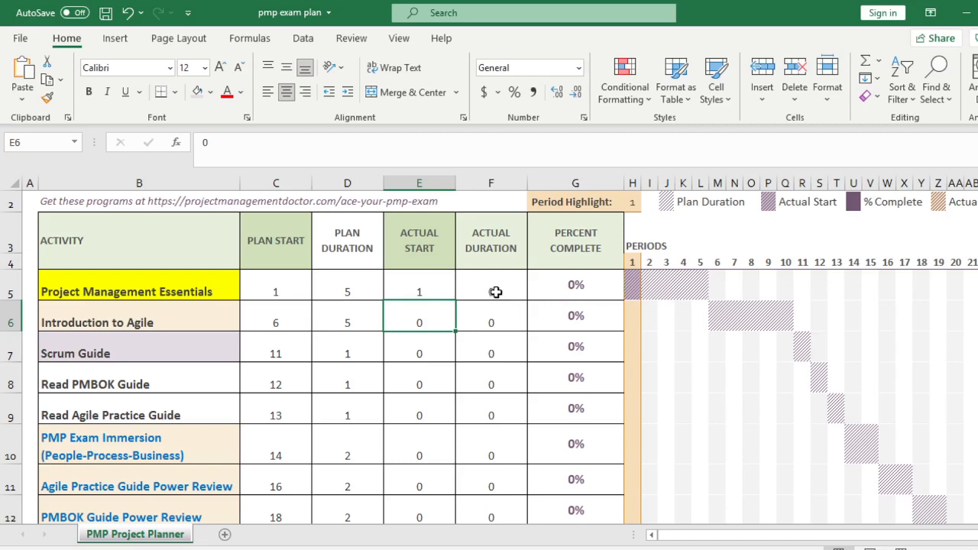
click(491, 291)
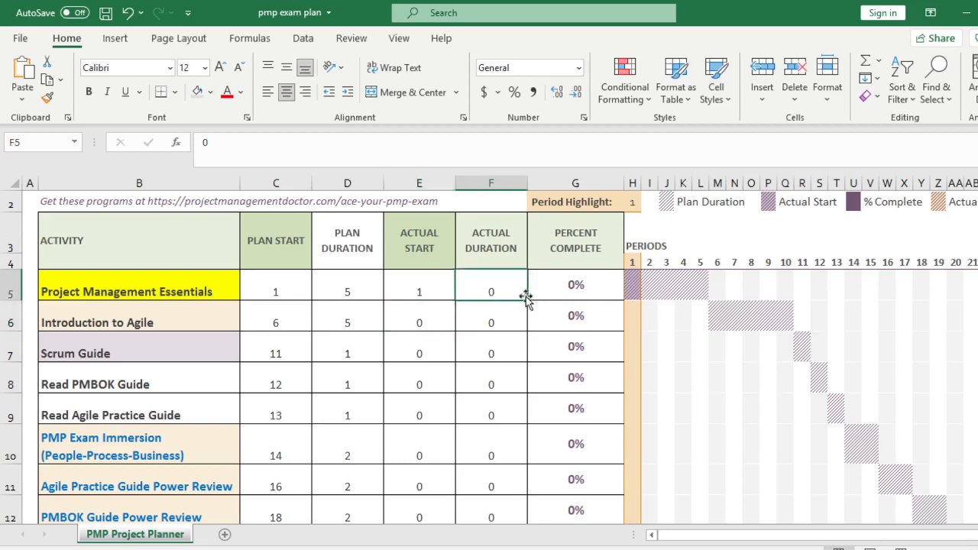
click(575, 290)
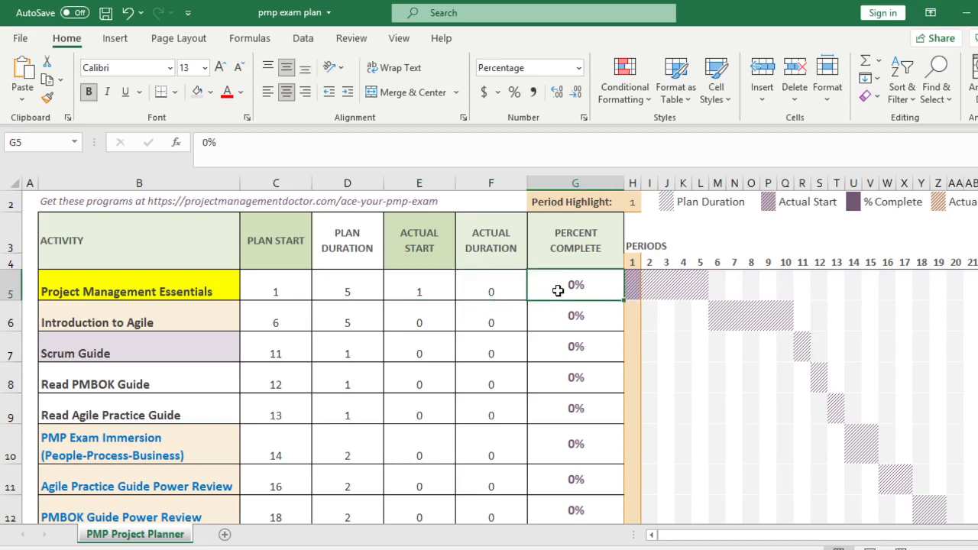
text(50%)
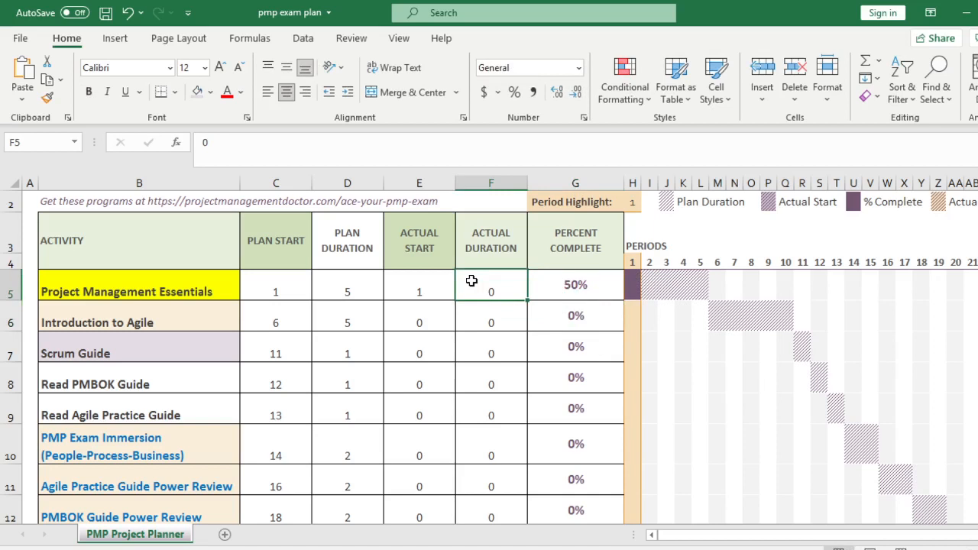
text(5)
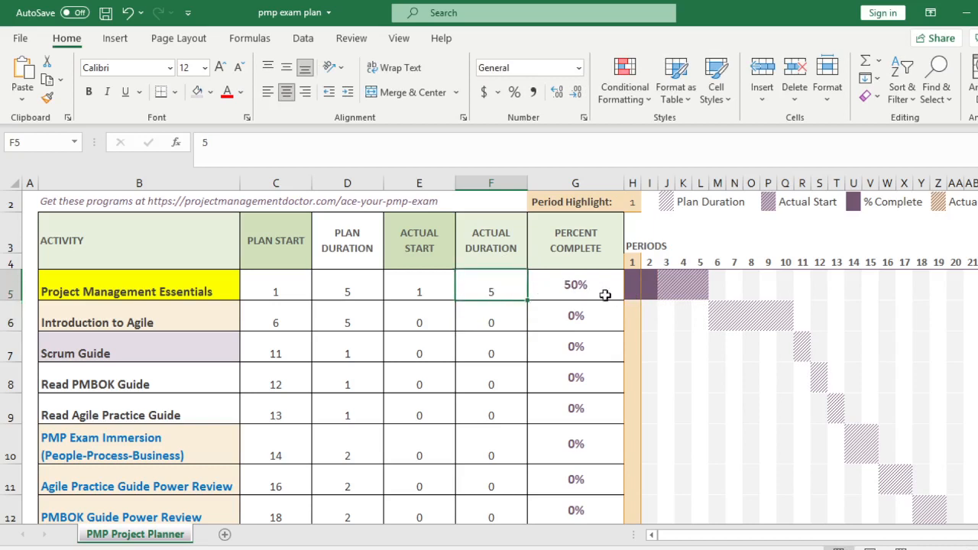
click(574, 284)
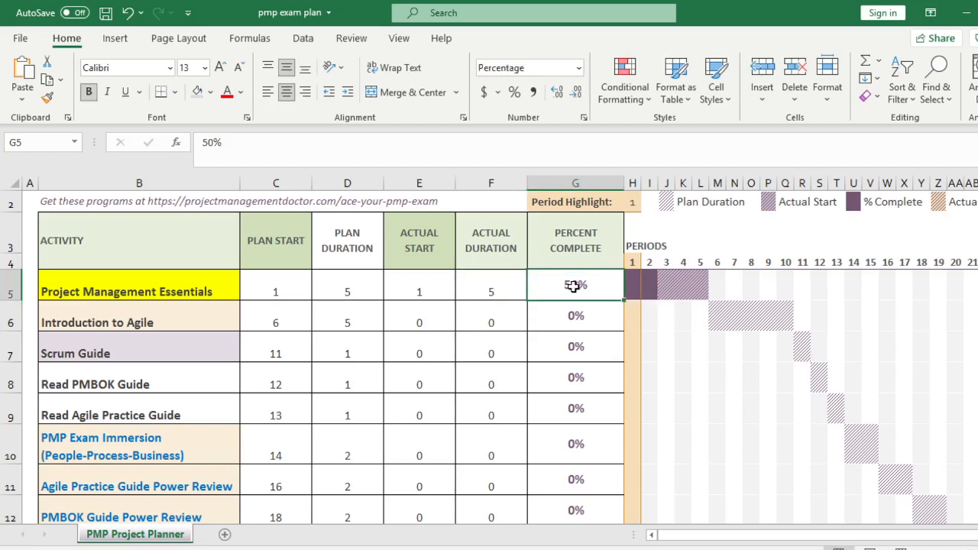
text(100%)
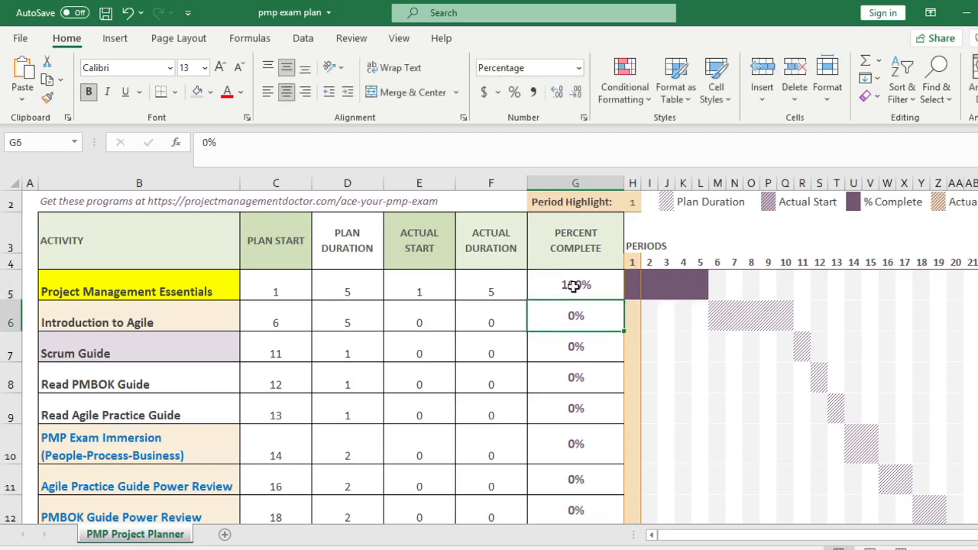
click(171, 290)
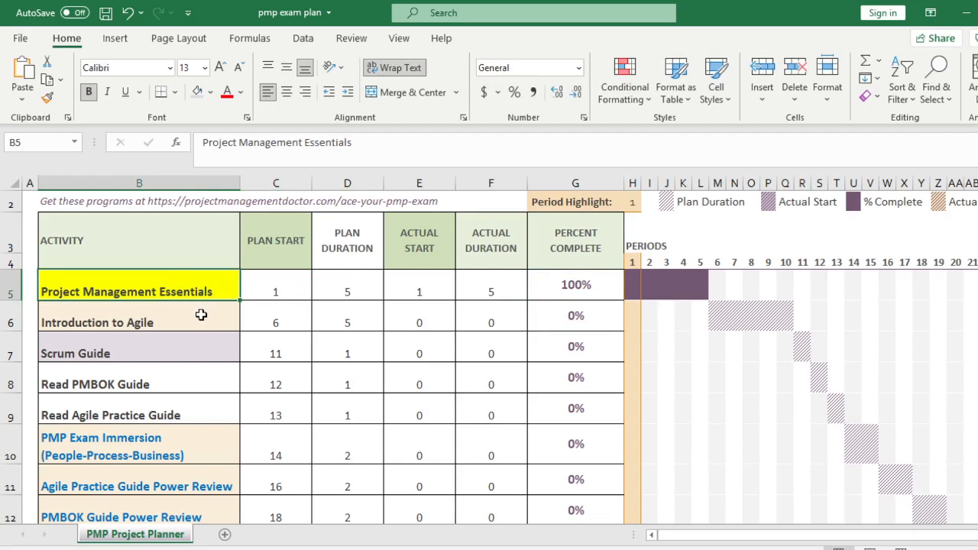
mouse_move(213, 337)
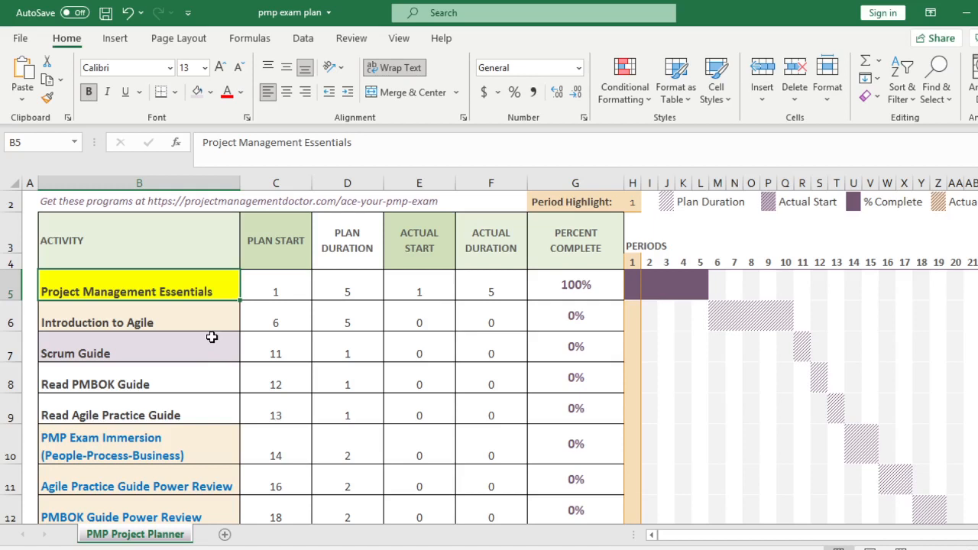
mouse_move(211, 337)
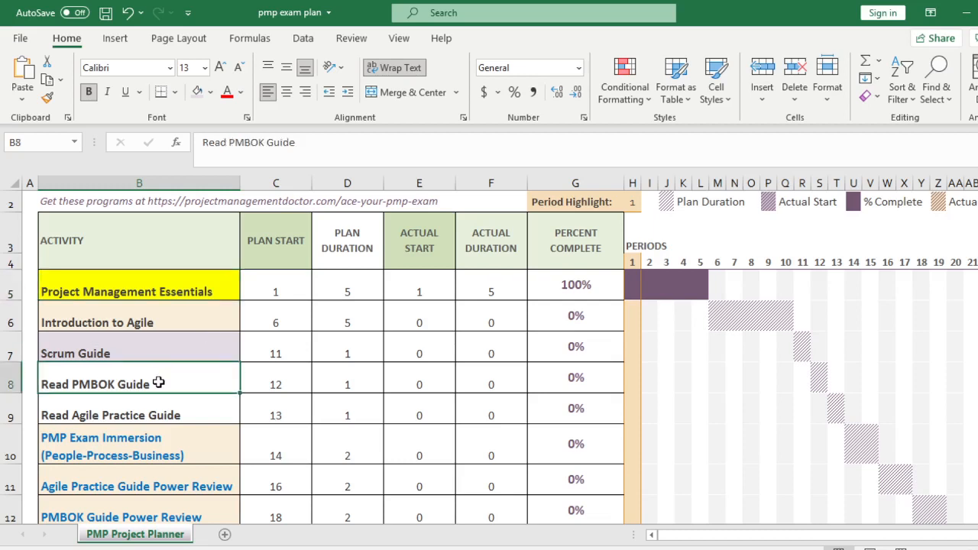
mouse_move(144, 381)
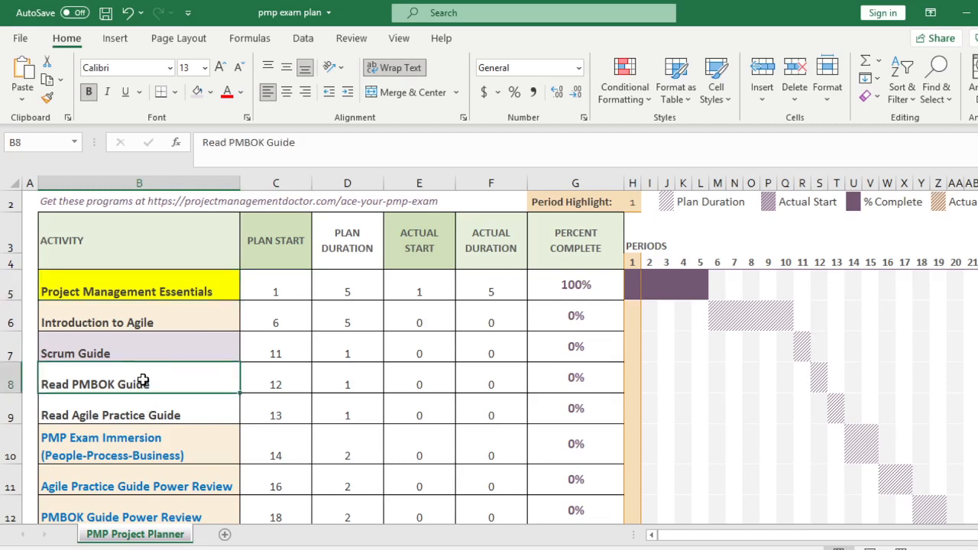
Fill Read PMBOK Guide (B8) yellow and Read Agile Practice Guide (B9) light blue.
click(213, 92)
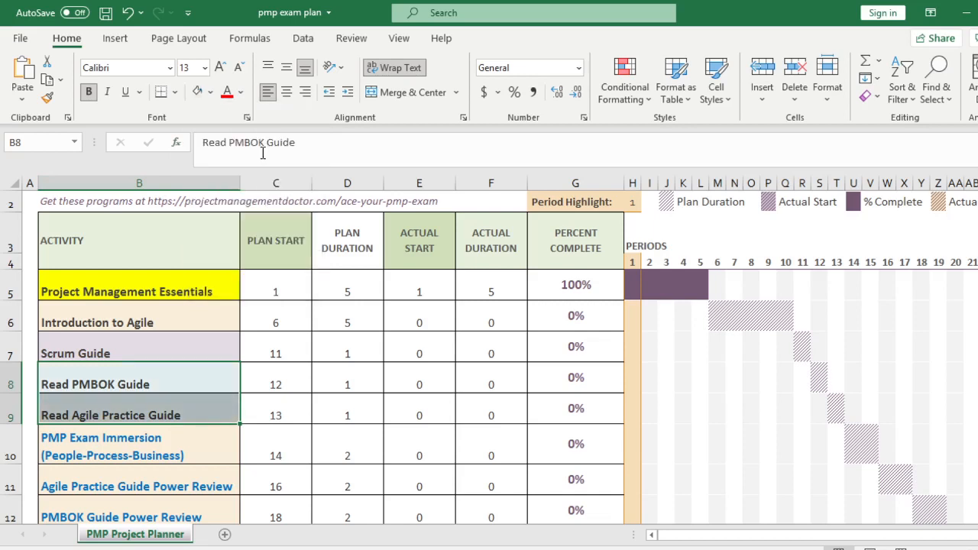
click(110, 416)
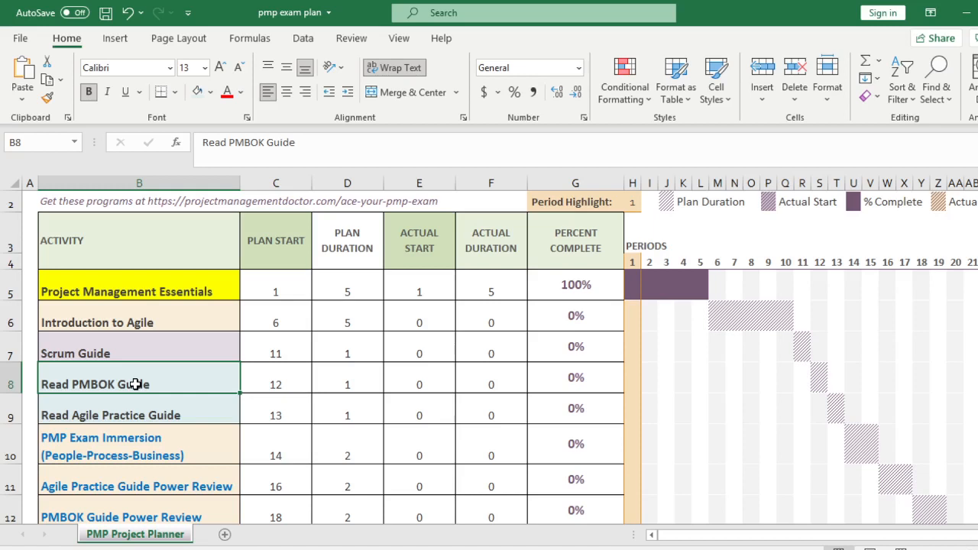
mouse_move(160, 217)
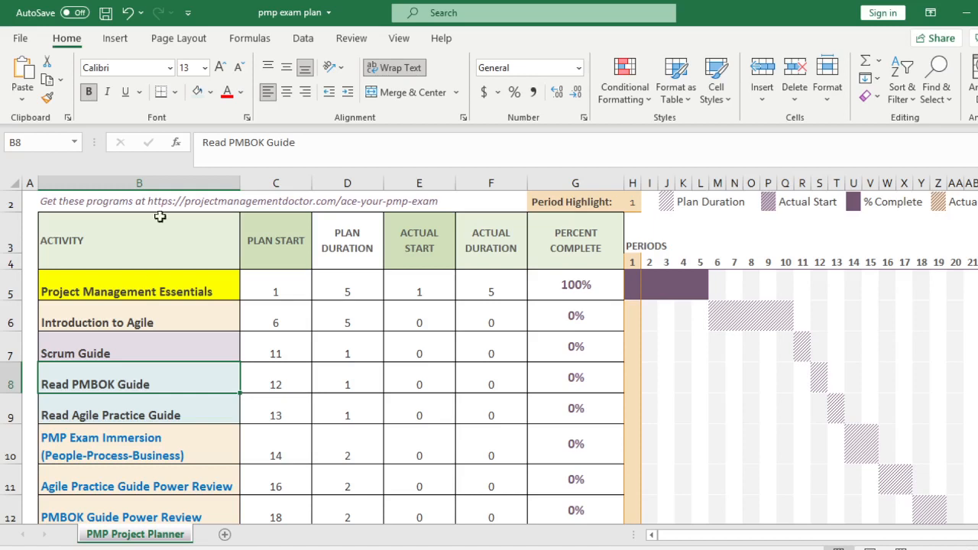
click(210, 92)
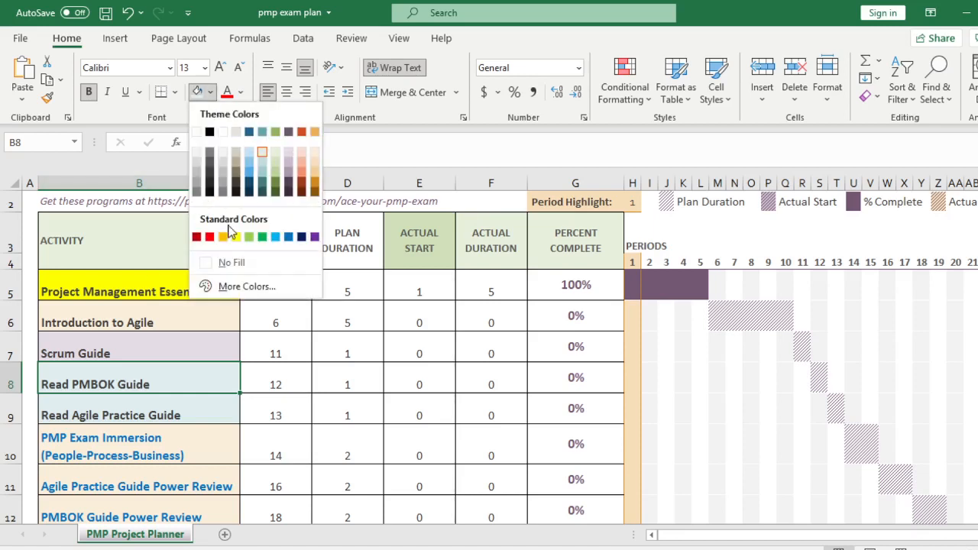
click(223, 235)
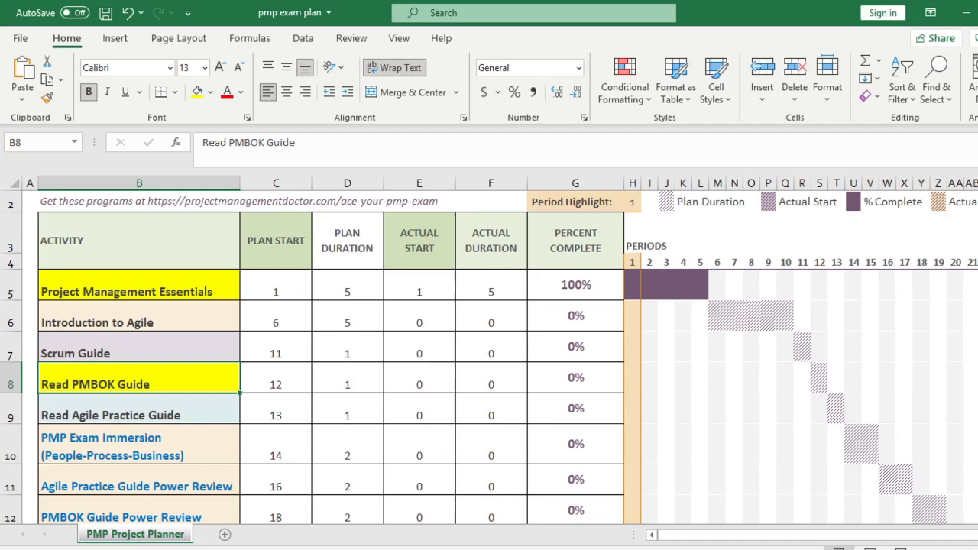
click(134, 415)
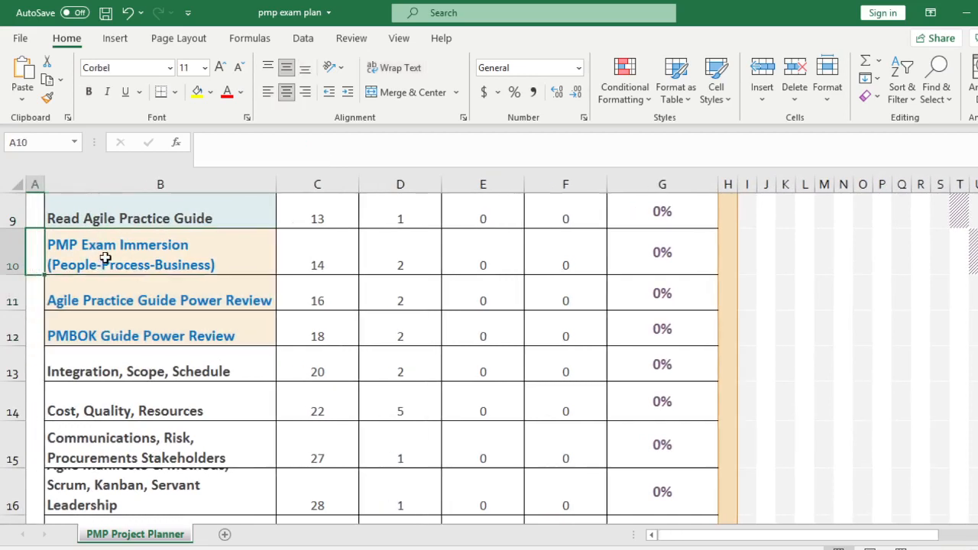
Fill PMP Exam Immersion yellow and Agile Practice Guide Power Review light green.
drag(107, 252, 107, 336)
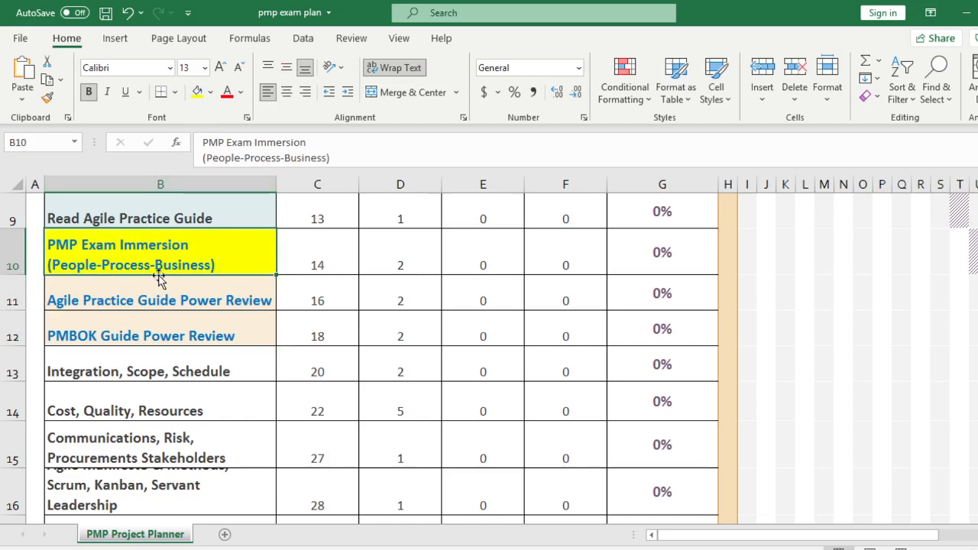
click(159, 299)
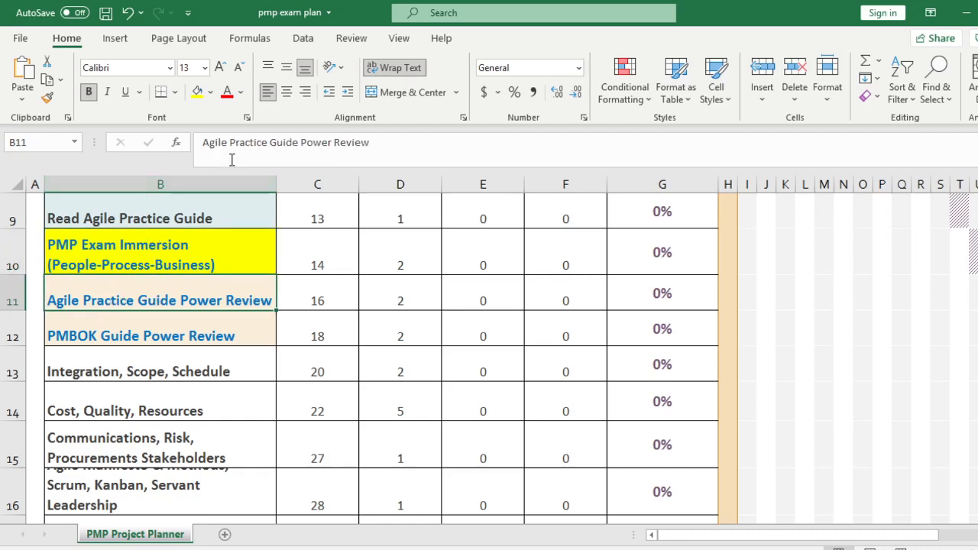
click(210, 91)
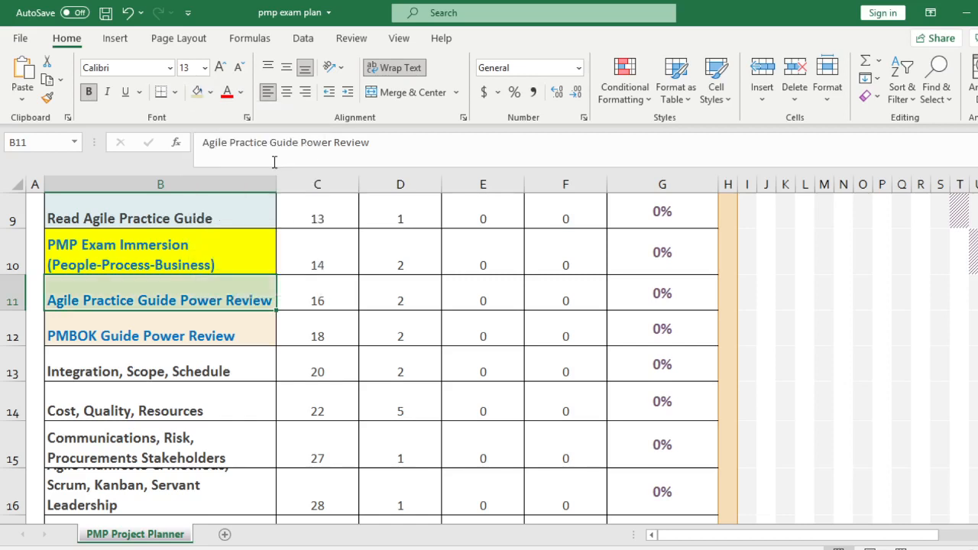
click(183, 336)
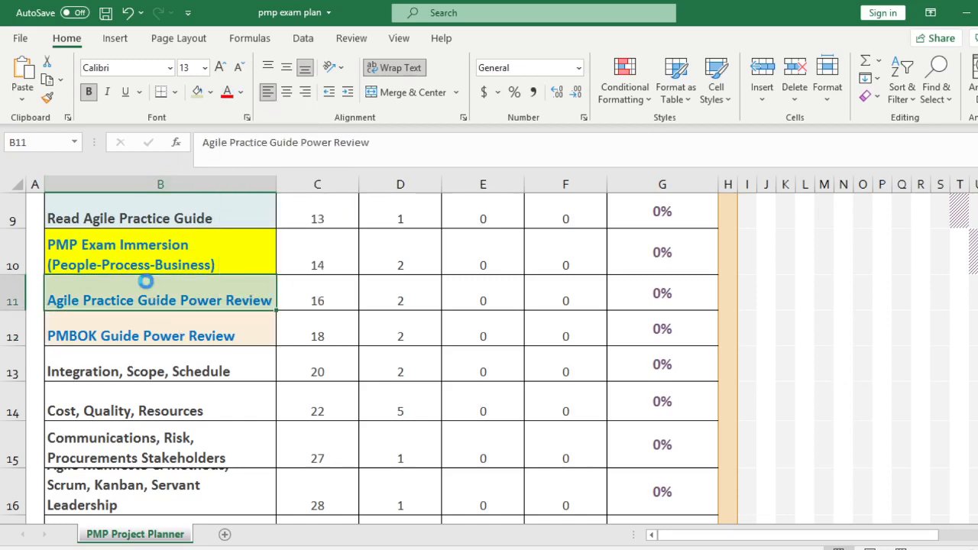
click(141, 336)
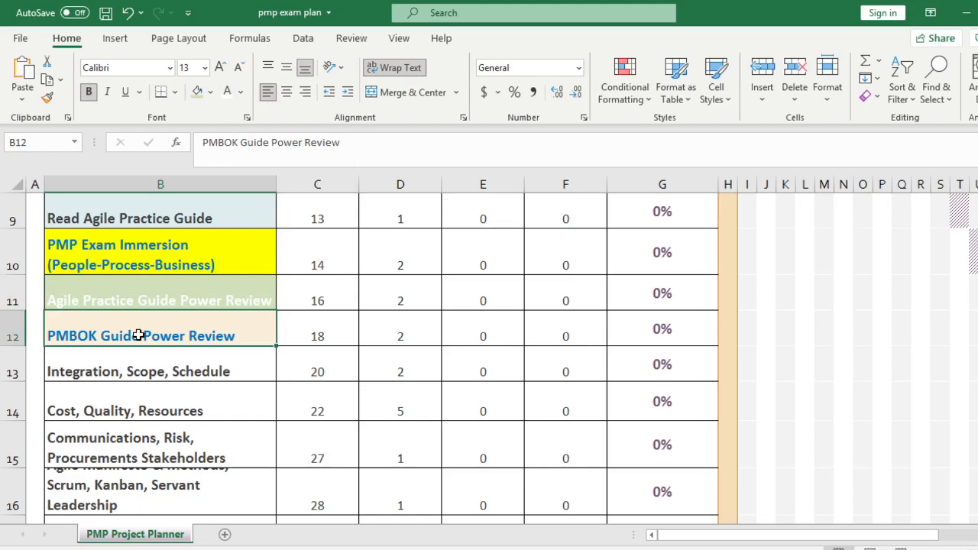
click(318, 299)
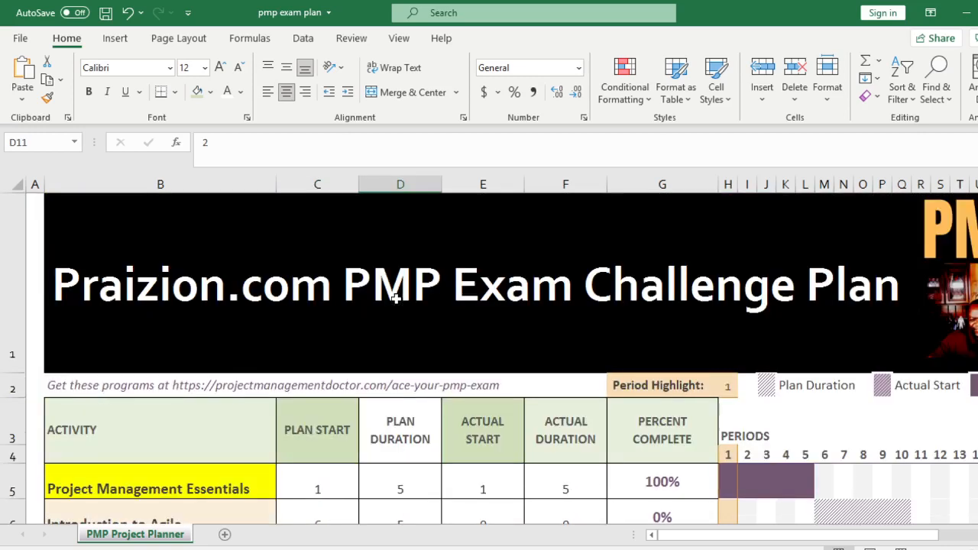
Fill the PMBOK Guide Power Review cell (B12) with yellow.
scroll(down, 3)
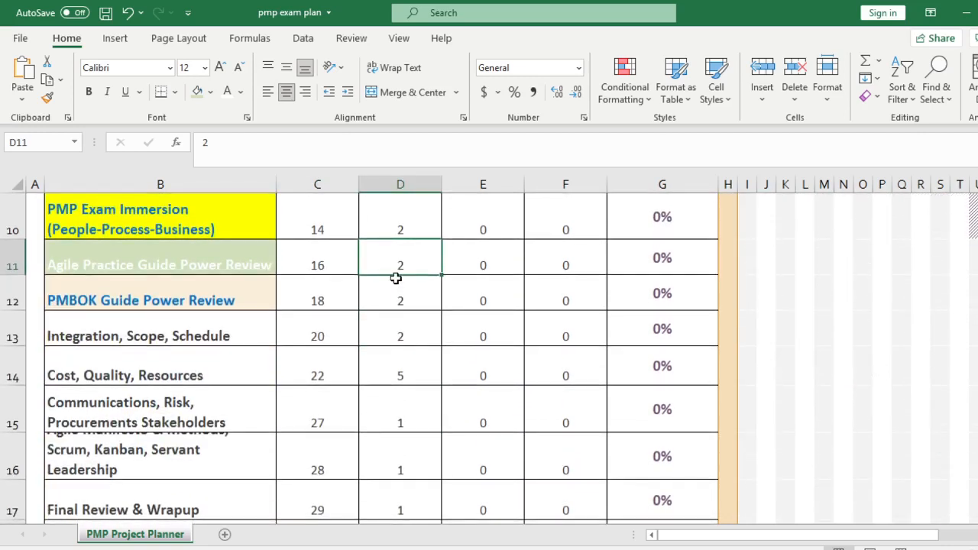
mouse_move(290, 273)
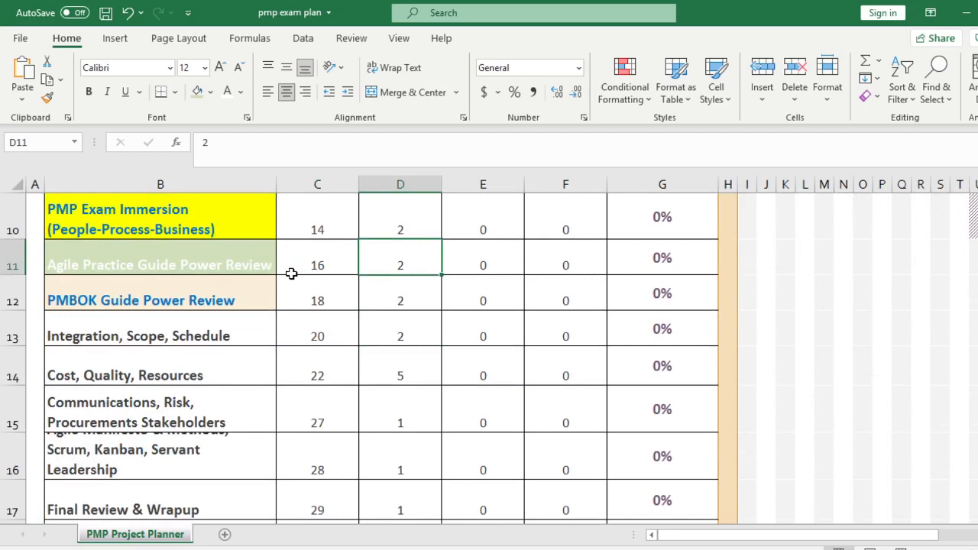
mouse_move(268, 278)
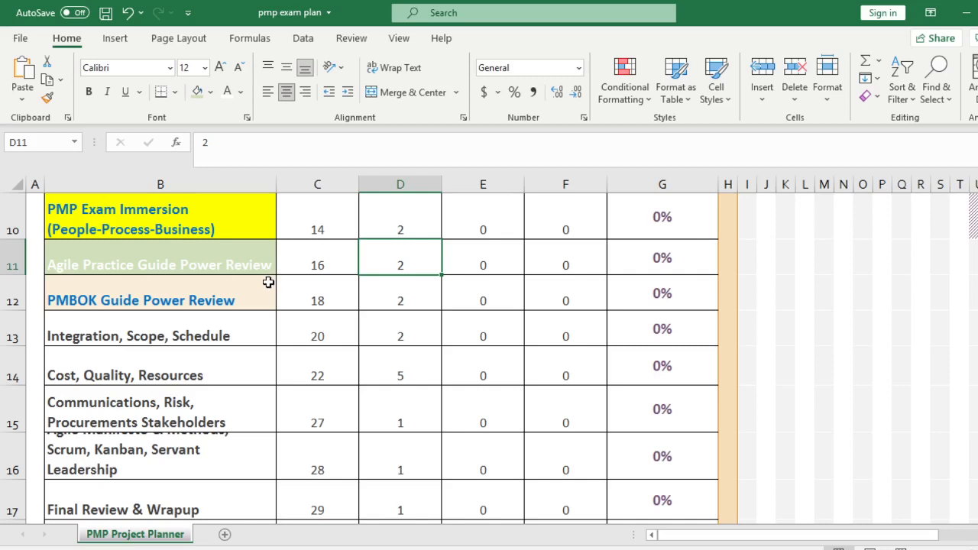
click(140, 300)
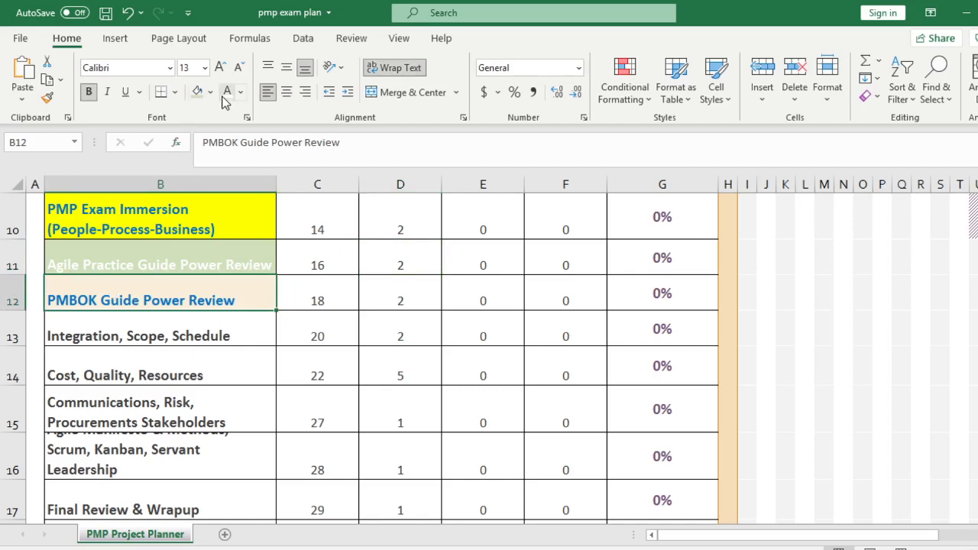
click(210, 91)
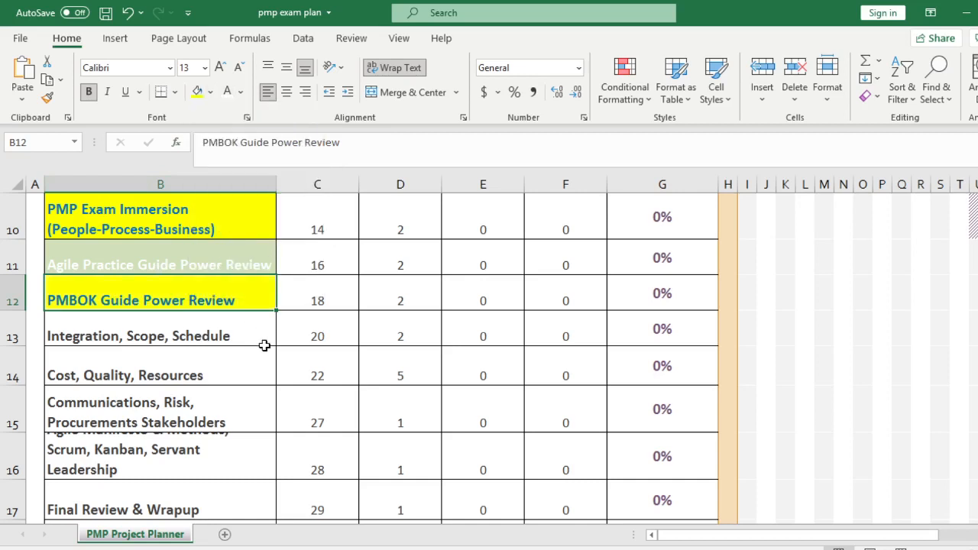
mouse_move(248, 356)
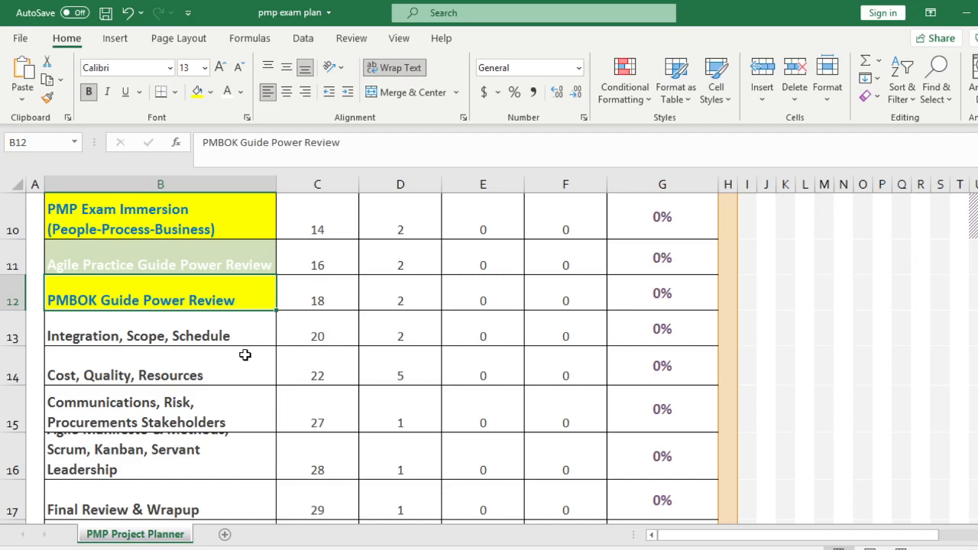
mouse_move(235, 300)
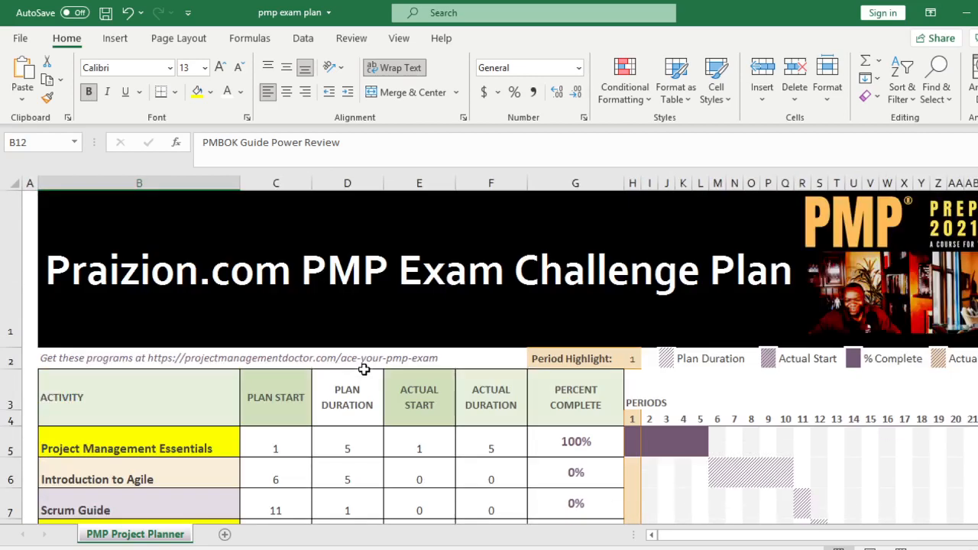
scroll(down, 3)
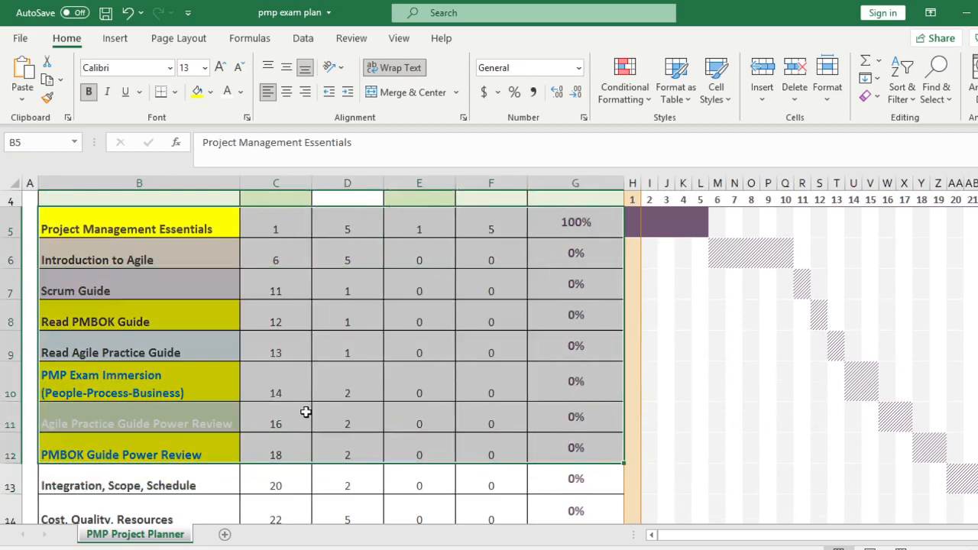
Fill the Integration, Cost and Communications activity cells light orange and set Integration's duration to 2.
click(139, 456)
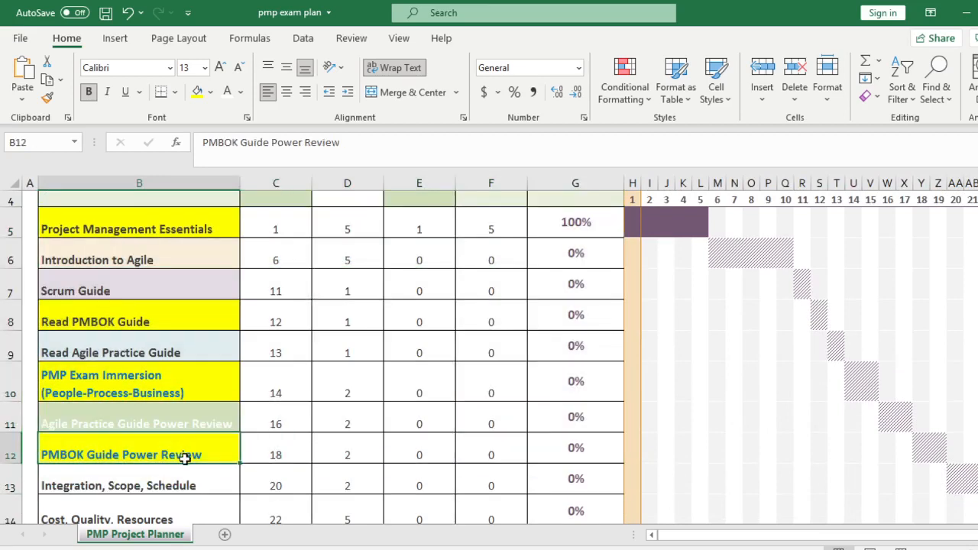
scroll(down, 3)
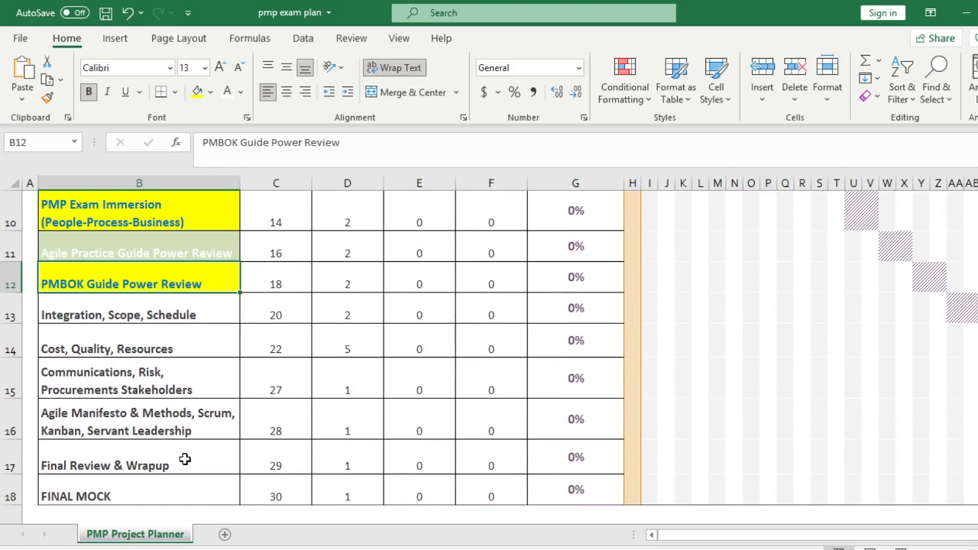
click(114, 314)
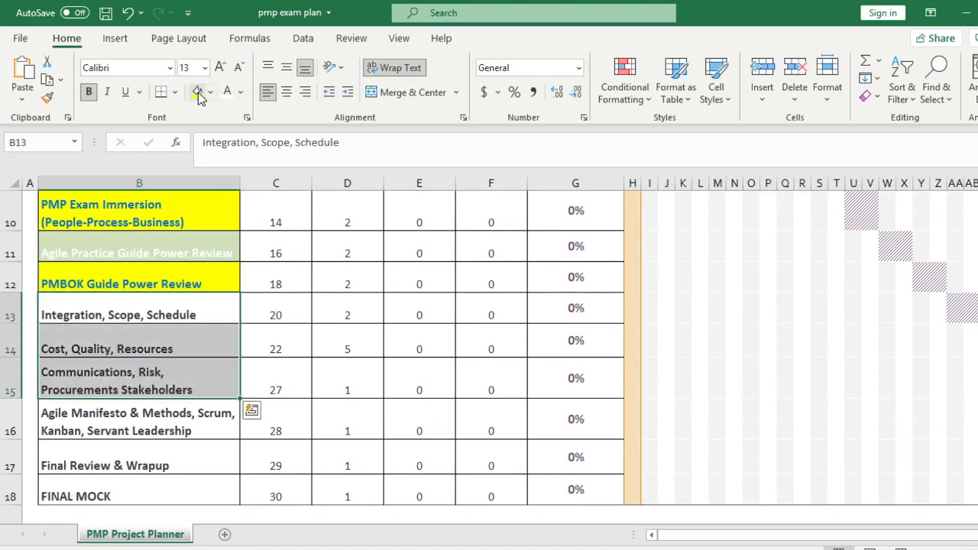
click(211, 92)
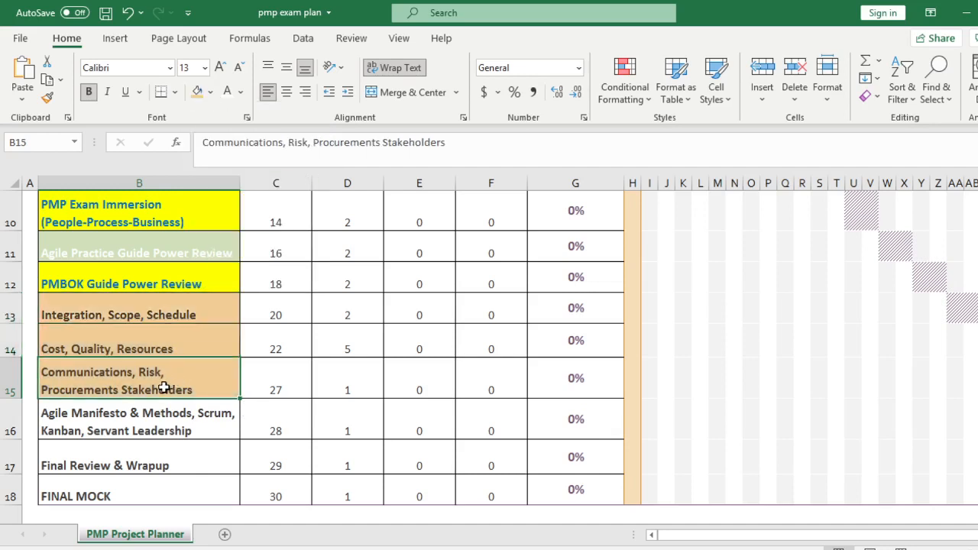
mouse_move(346, 315)
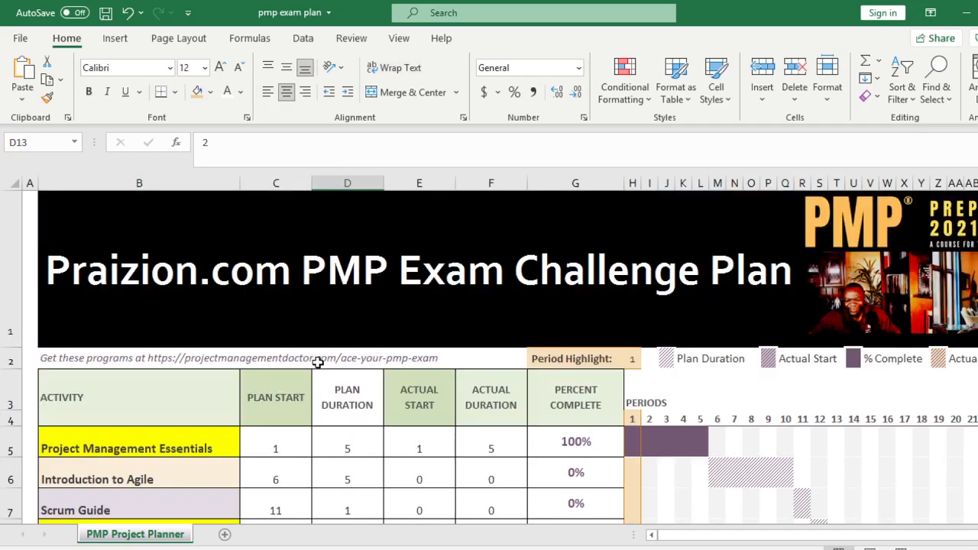
scroll(down, 3)
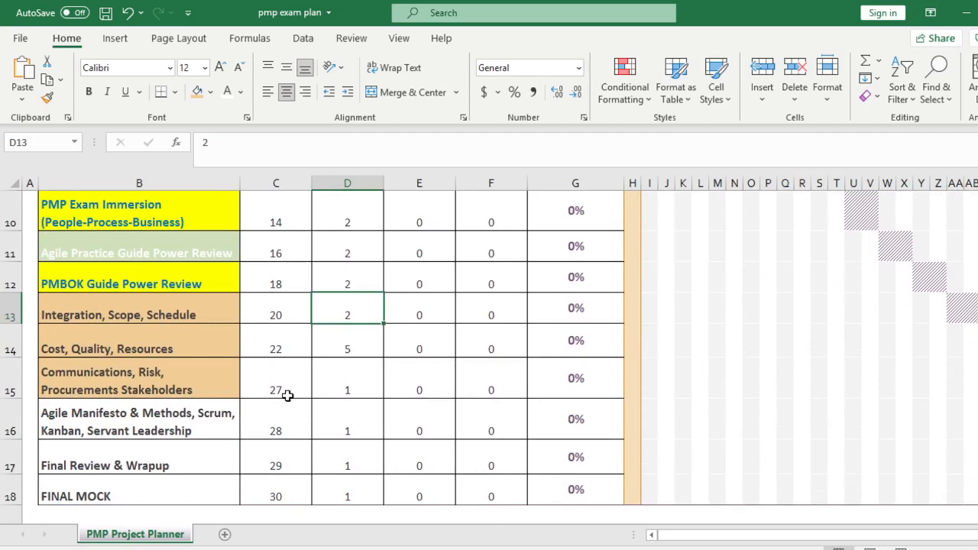
mouse_move(79, 344)
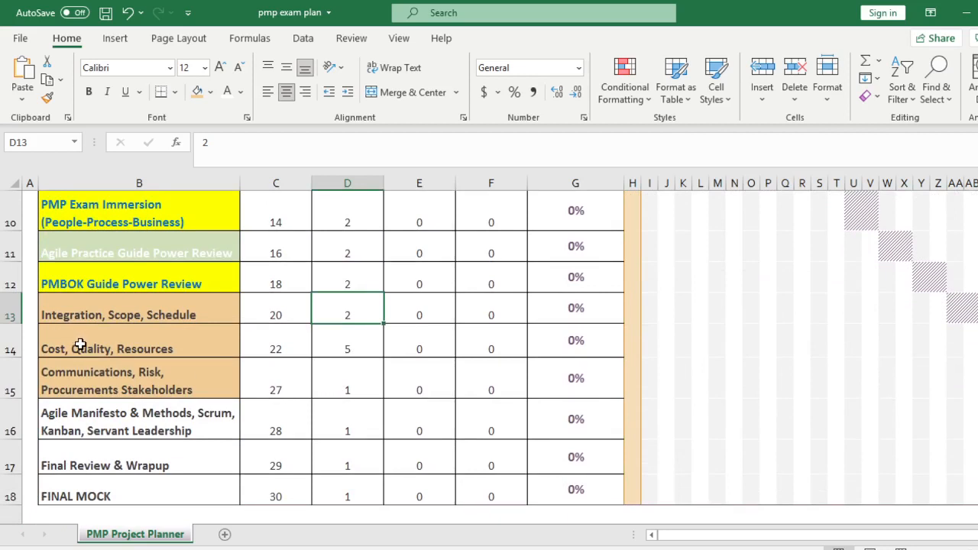
mouse_move(278, 348)
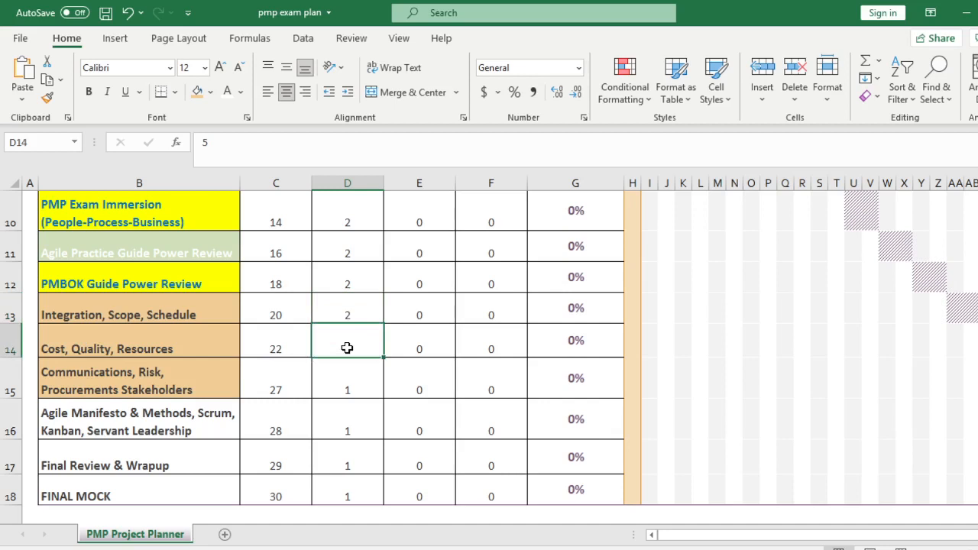
Set Cost, Quality, Resources duration to 3 and Communications start 25 with duration 3.
text(5)
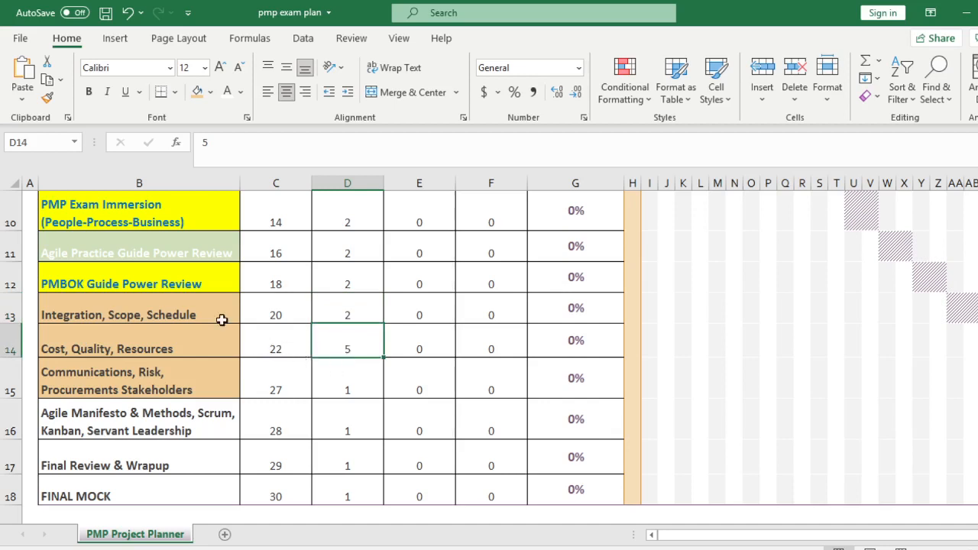
click(275, 495)
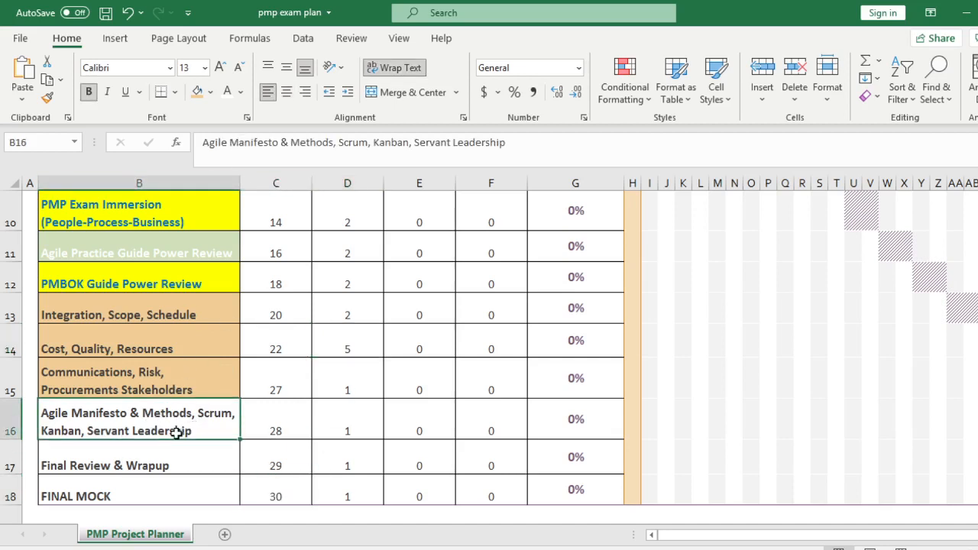
click(349, 349)
text(3)
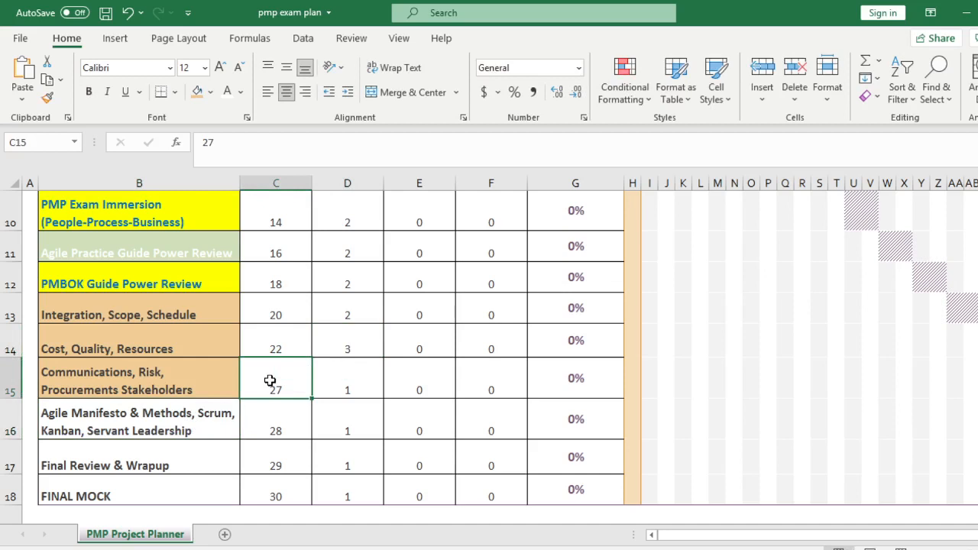
text(25)
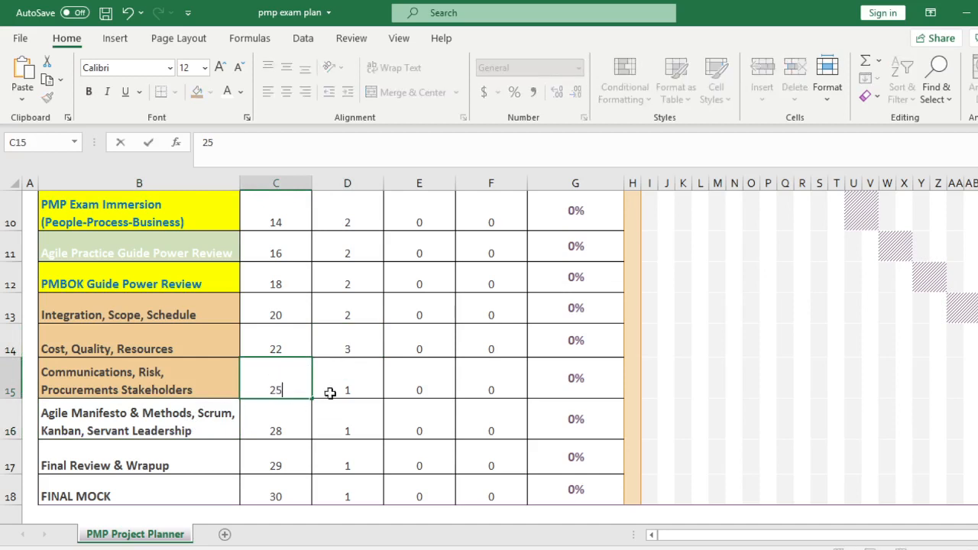
click(348, 379)
text(3)
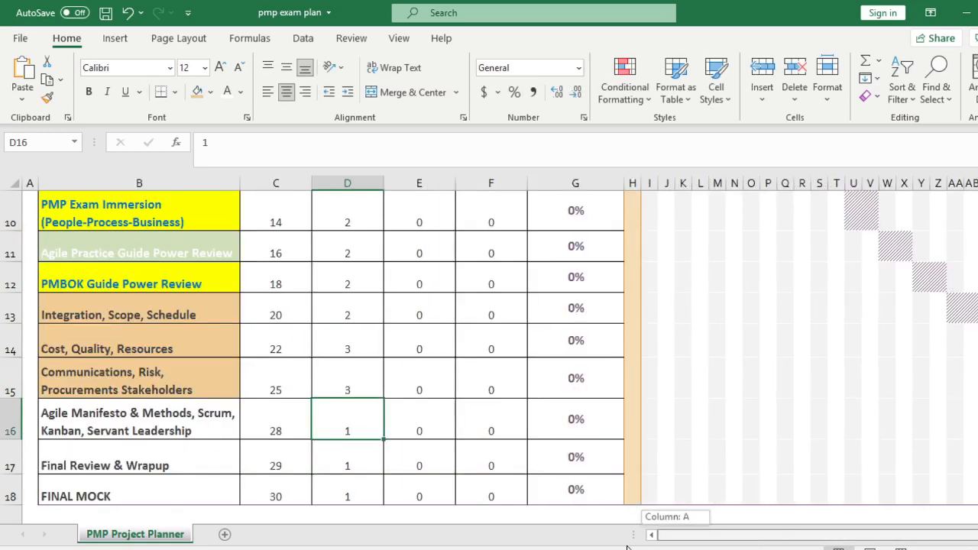
Fill Agile Manifesto yellow, Final Review & Wrapup light pink and FINAL MOCK light green.
click(138, 422)
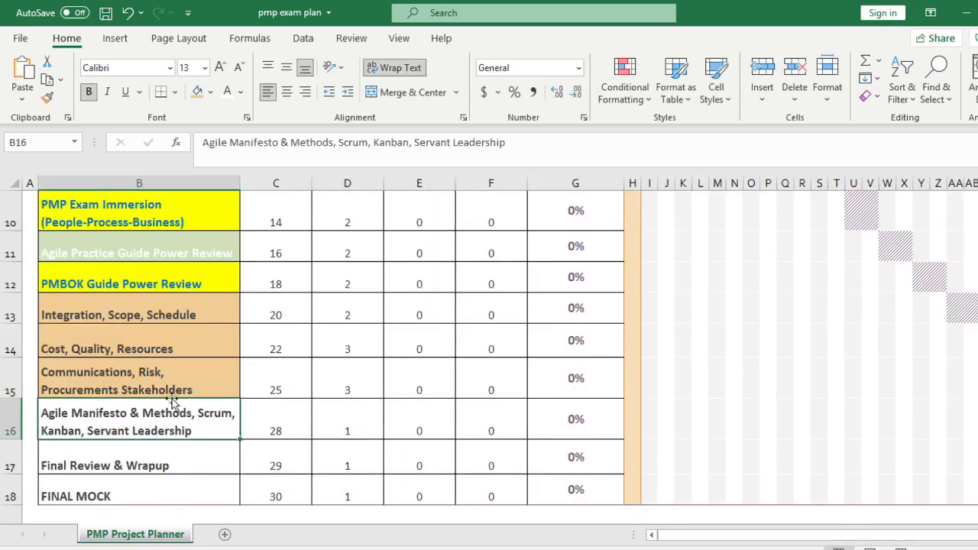
click(211, 91)
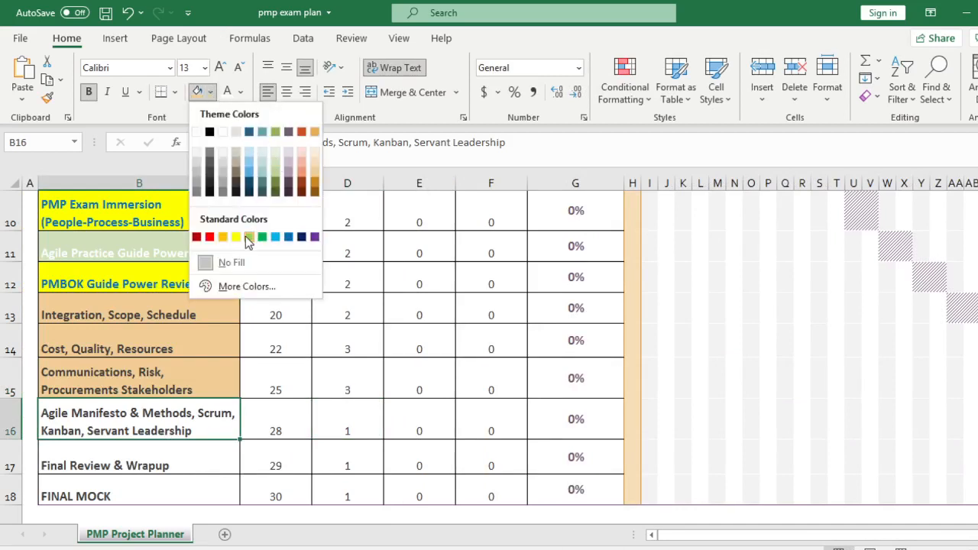
click(235, 235)
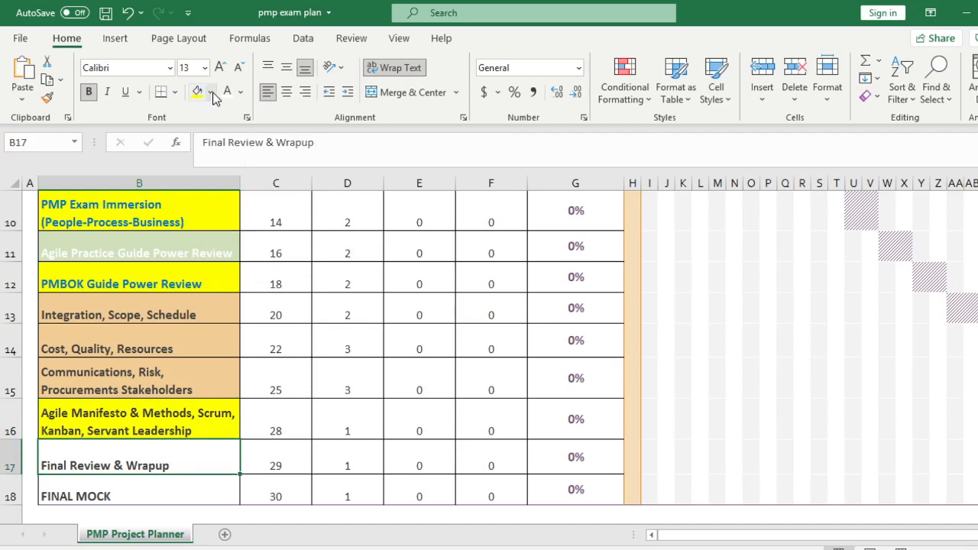
click(210, 92)
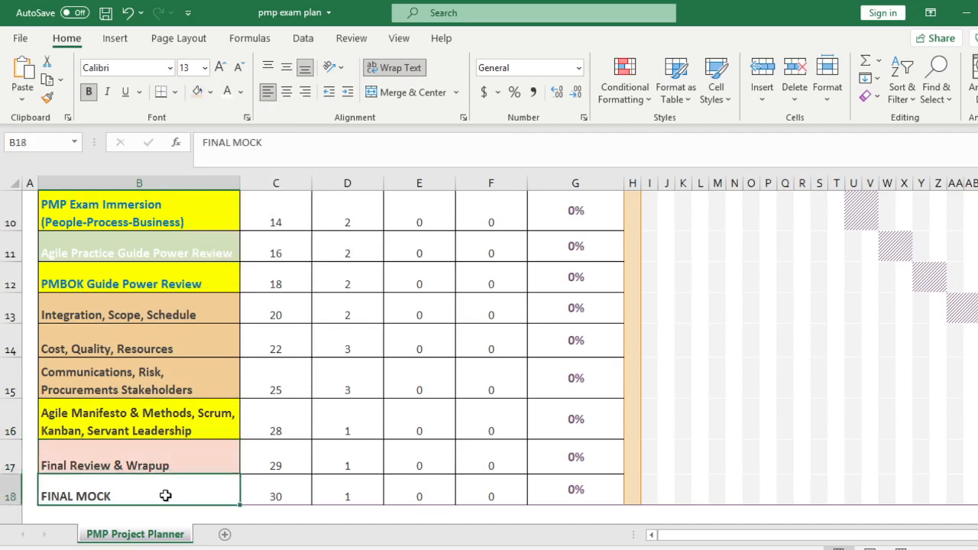
click(211, 92)
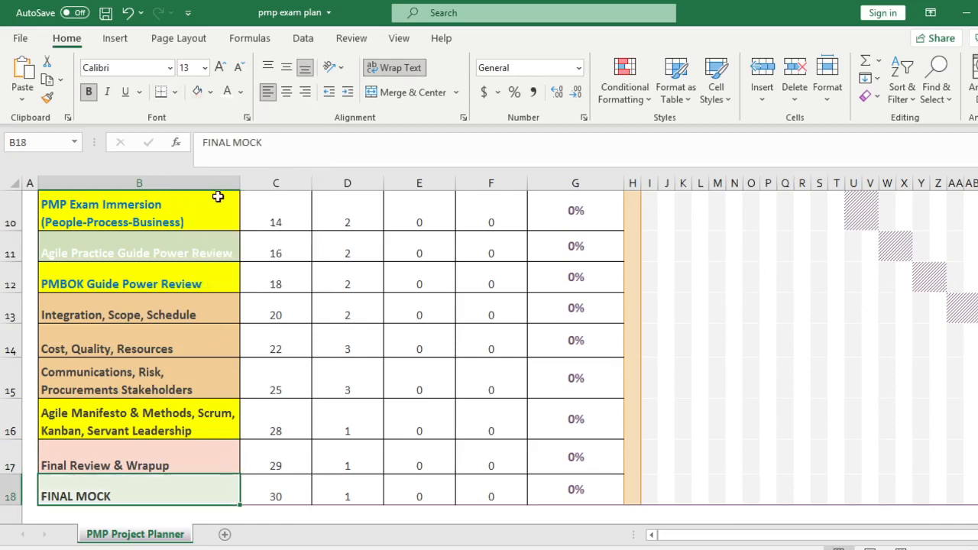
mouse_move(401, 434)
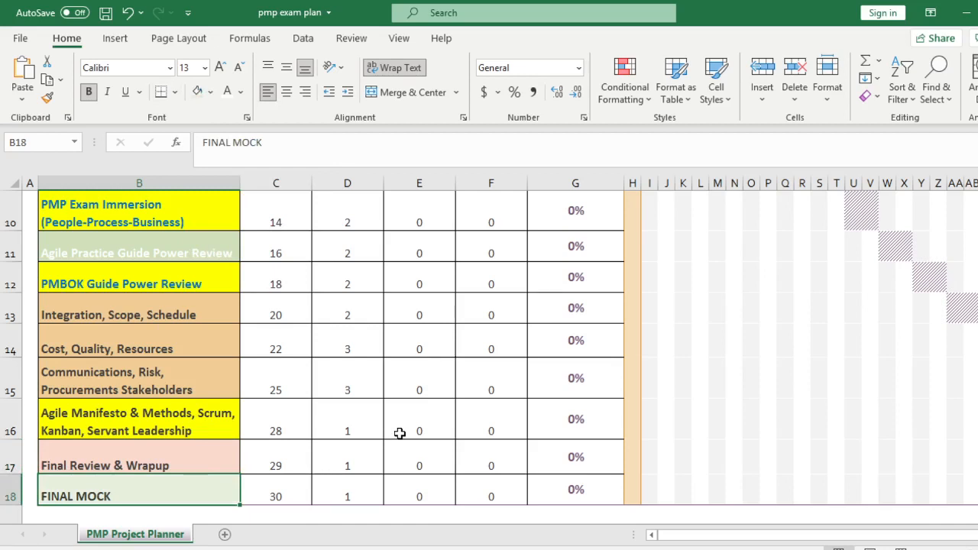
mouse_move(396, 439)
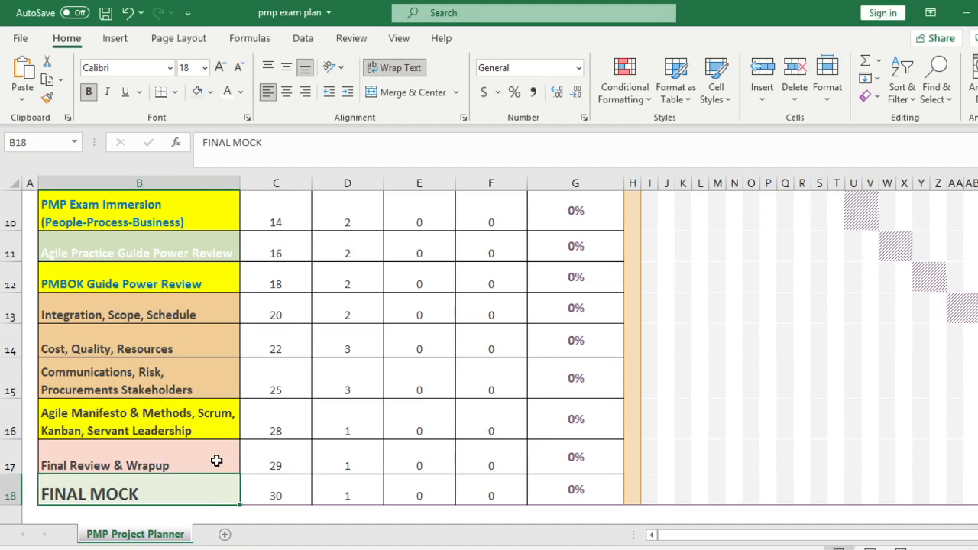
mouse_move(178, 416)
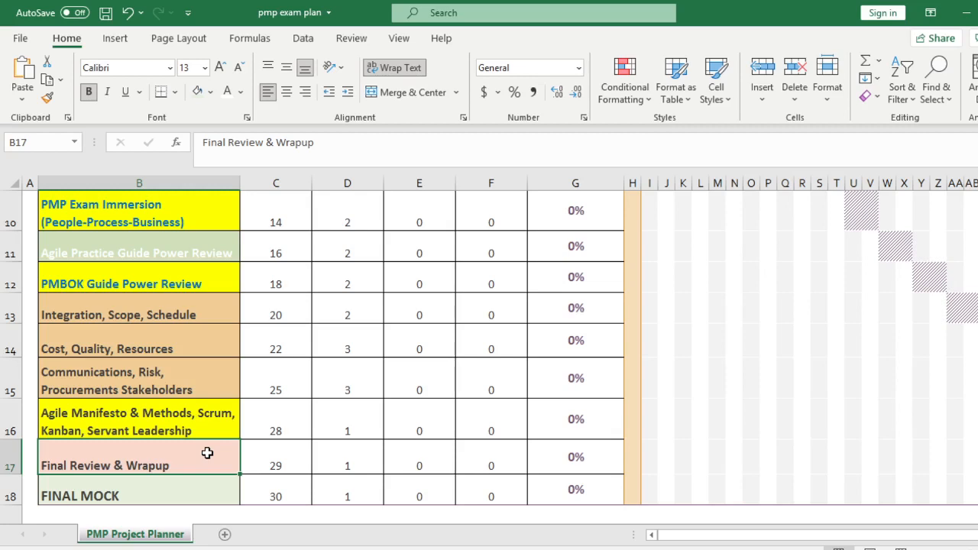
Return to the sheet top and switch to the Chrome window showing the Ace Your PMP Exam page.
scroll(up, 3)
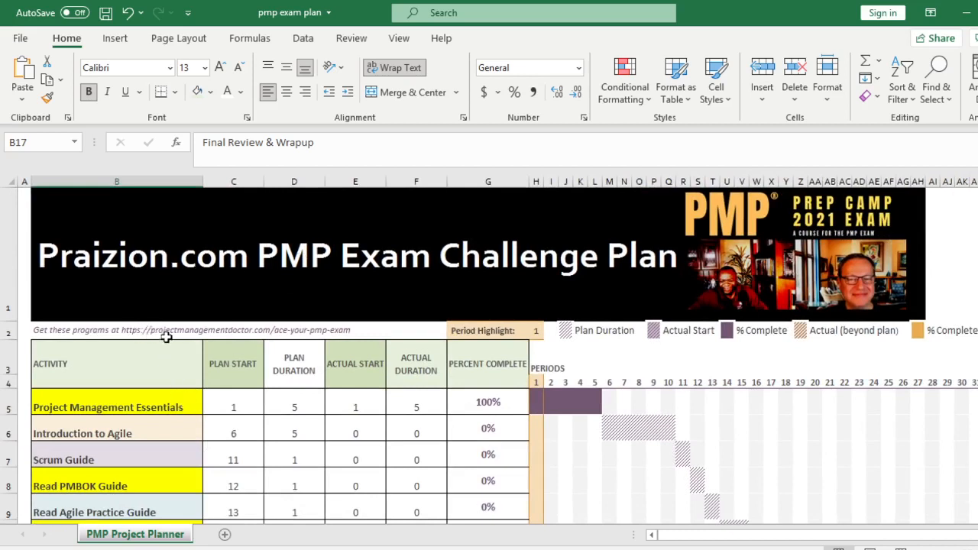
mouse_move(382, 366)
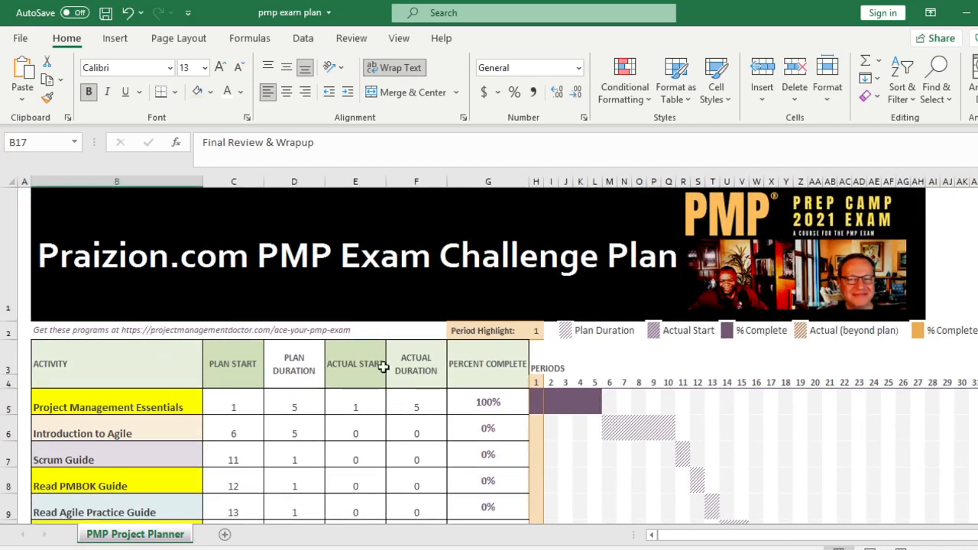
click(741, 287)
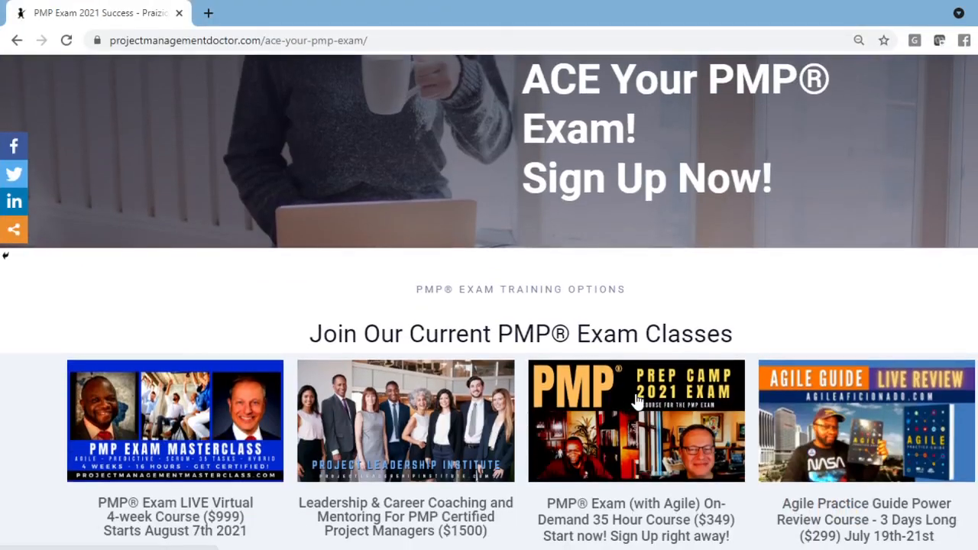
scroll(down, 3)
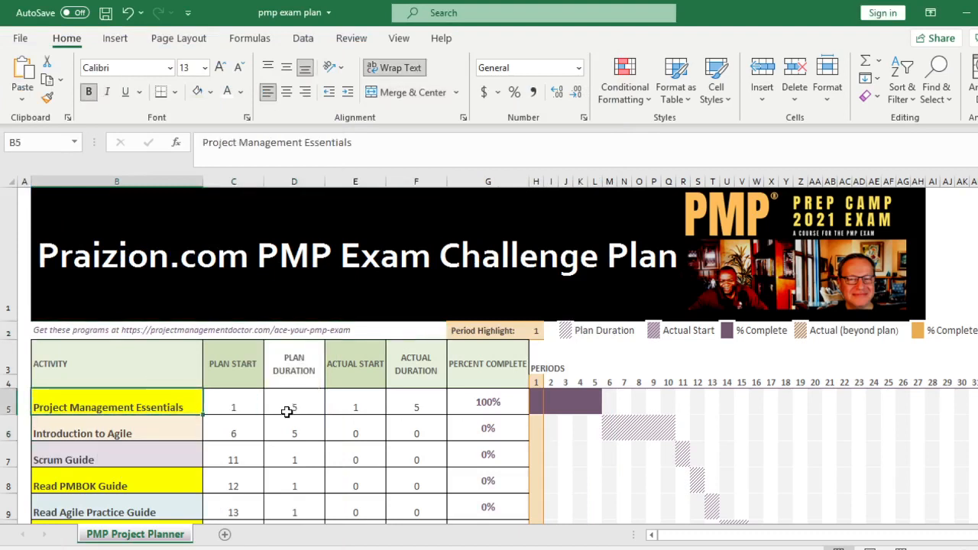
mouse_move(272, 432)
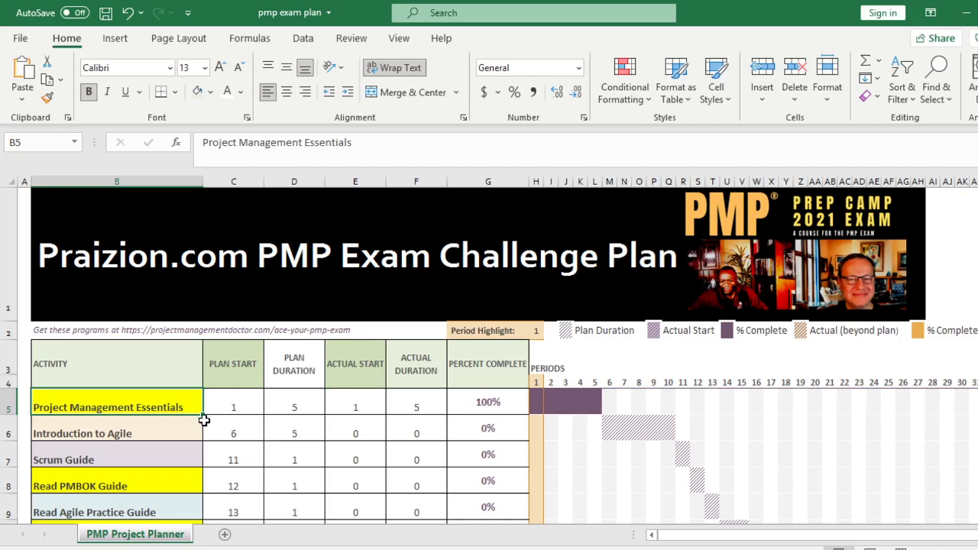
mouse_move(181, 427)
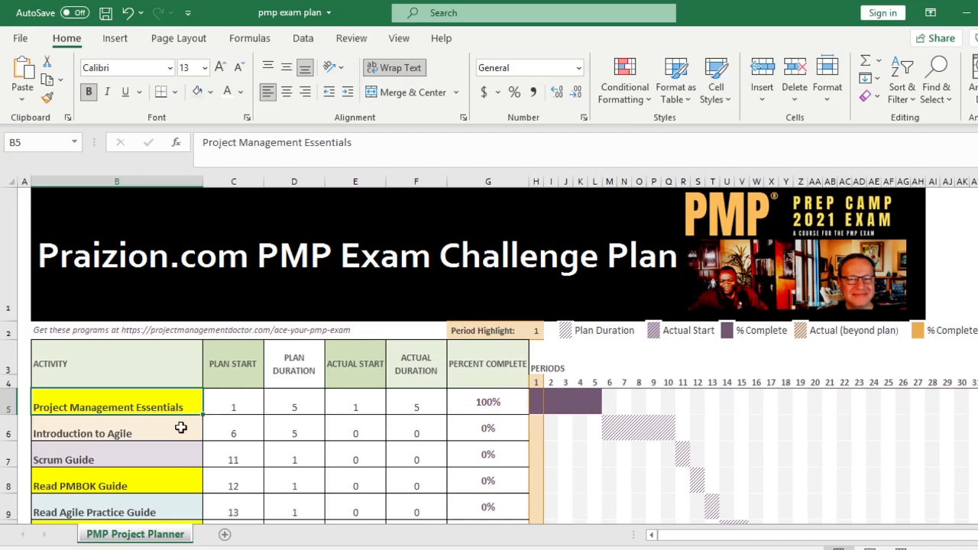
mouse_move(180, 428)
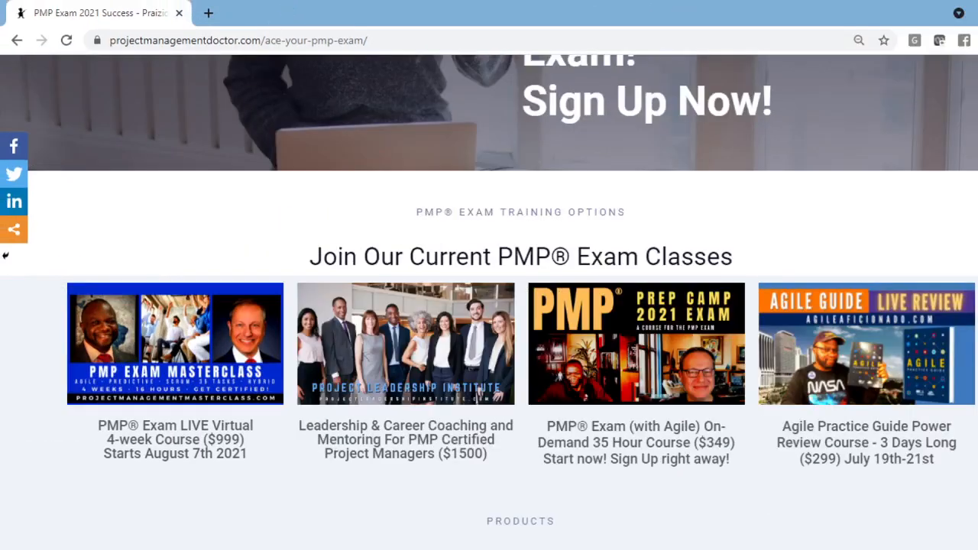
Open the PMP Prep Camp 2021 course card in a new tab showing its on-demand offers.
scroll(up, 3)
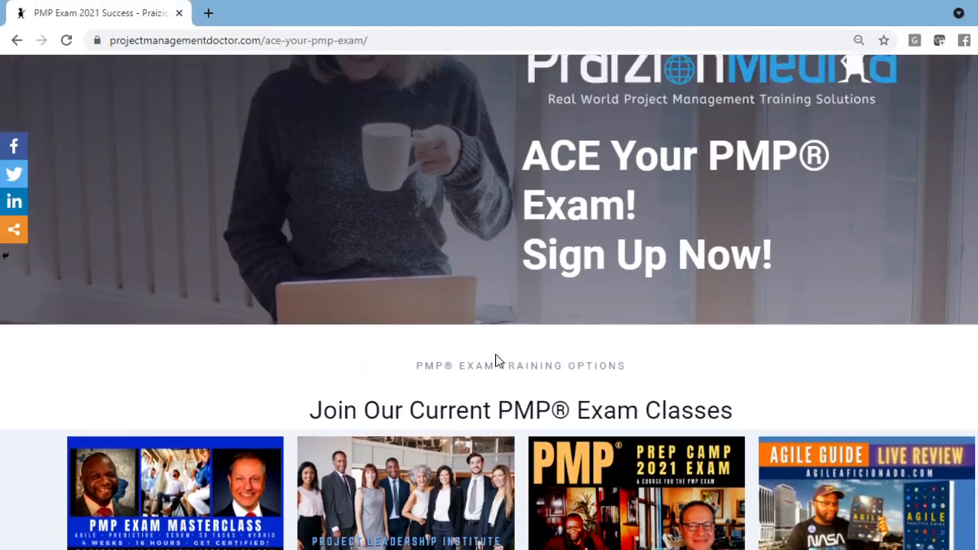
click(635, 489)
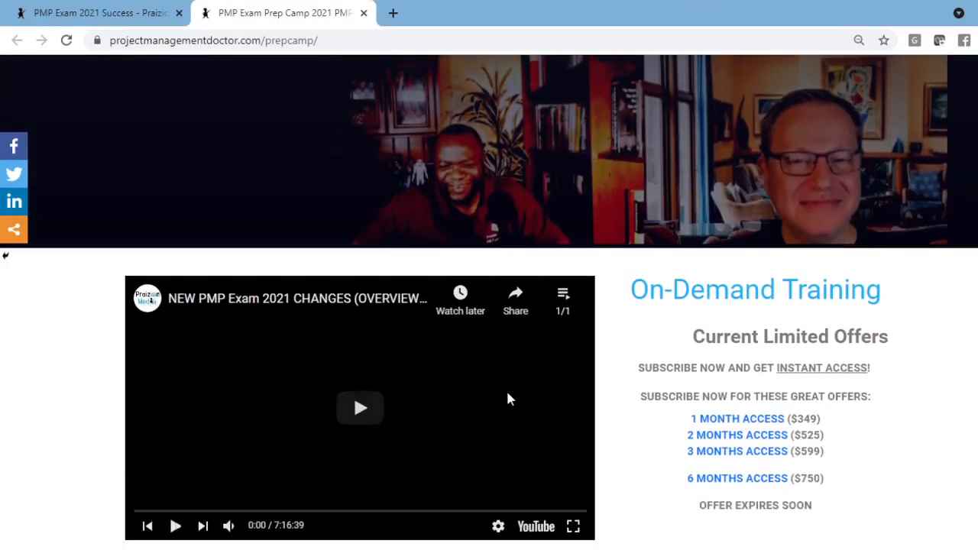
scroll(down, 3)
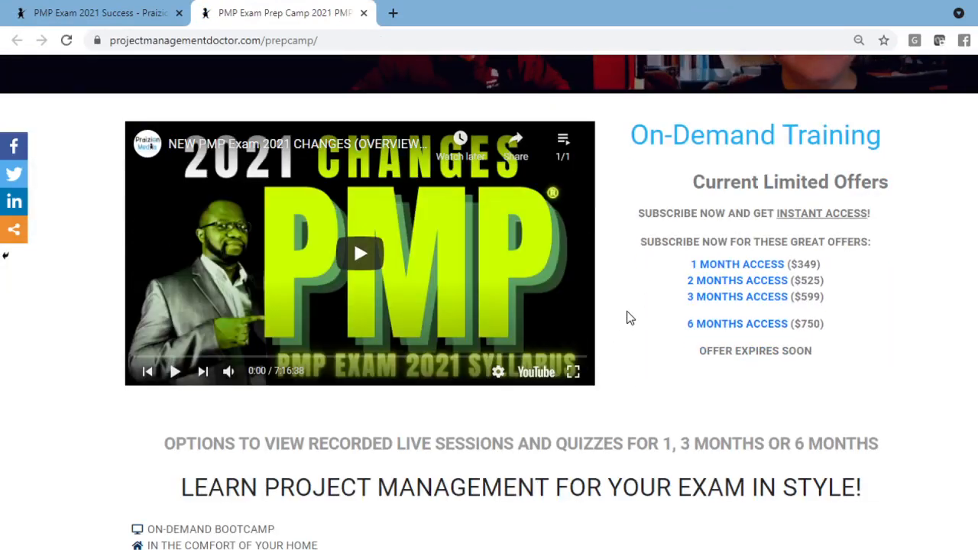
mouse_move(624, 316)
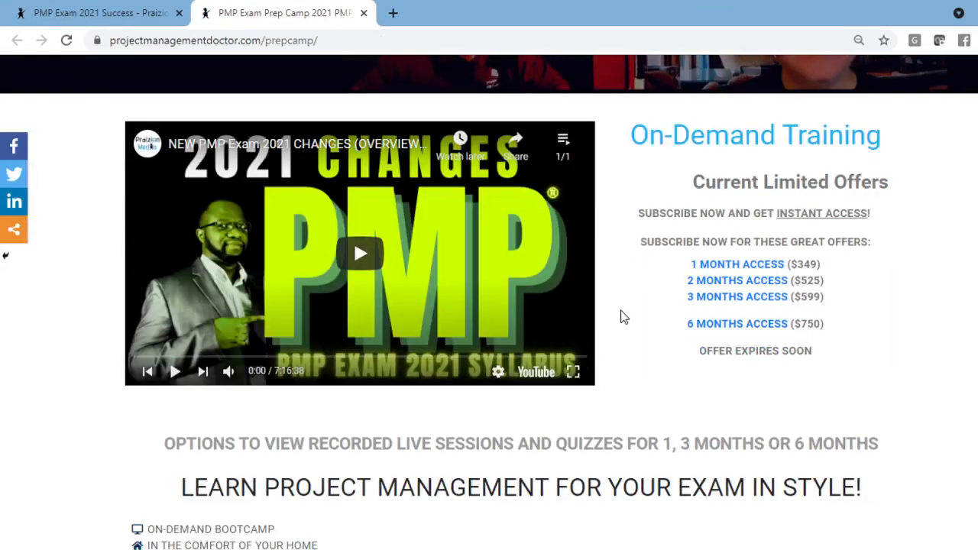